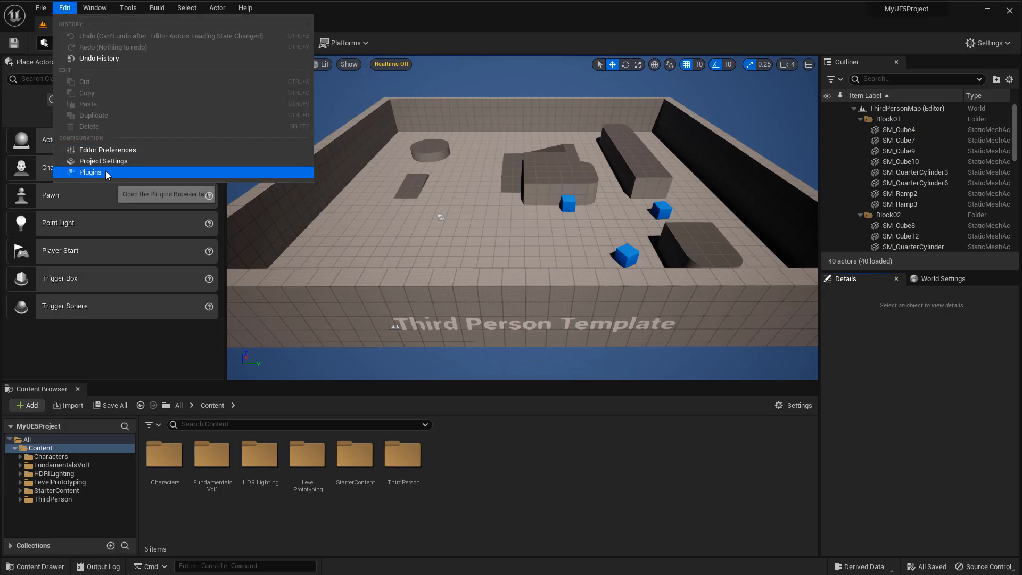
Open the Plugins browser showing every plugin available to the project
{"action": "left_click", "coordinate": [90, 172]}
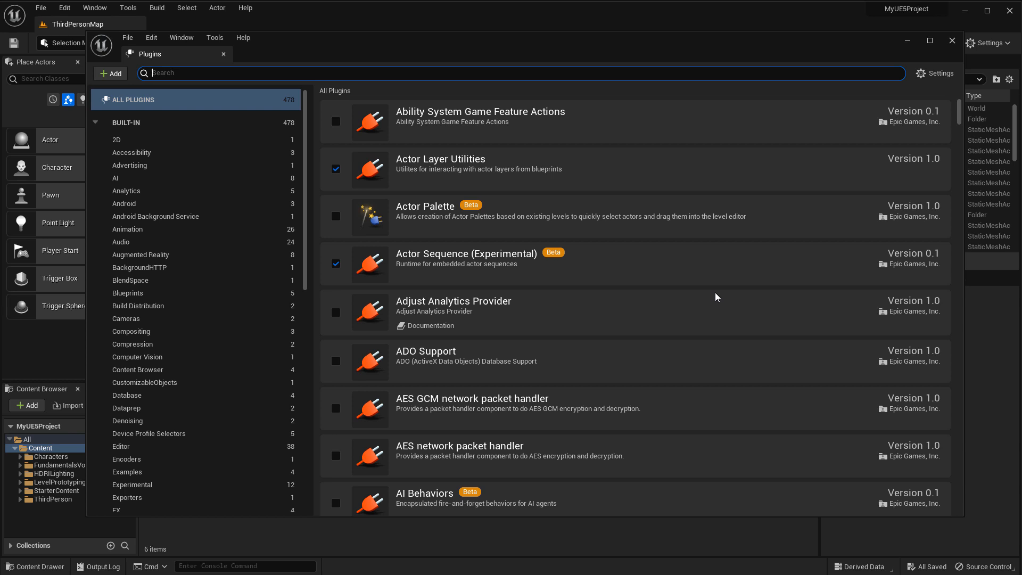
{"action": "left_click", "coordinate": [951, 41]}
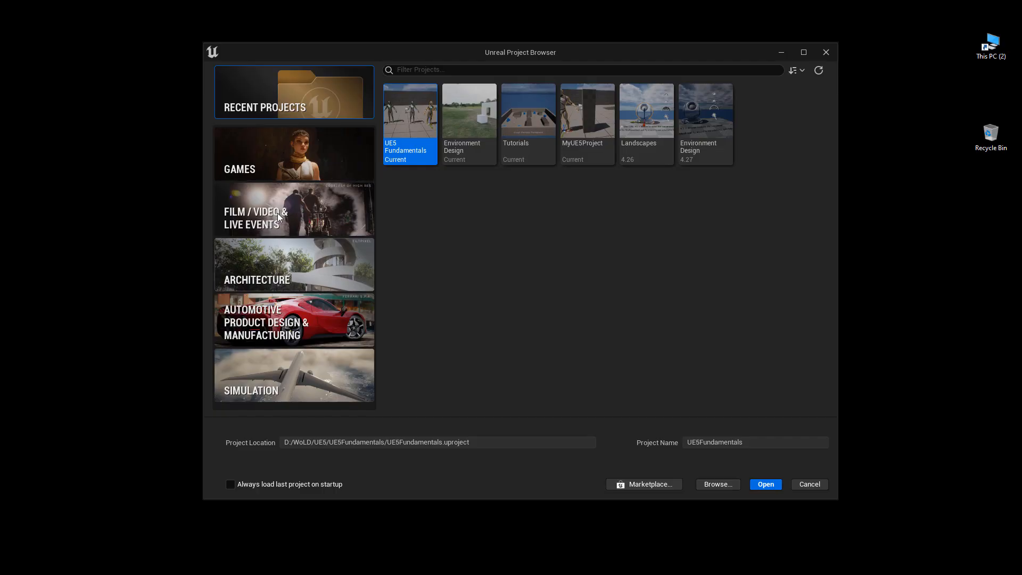
{"action": "mouse_move", "coordinate": [310, 162]}
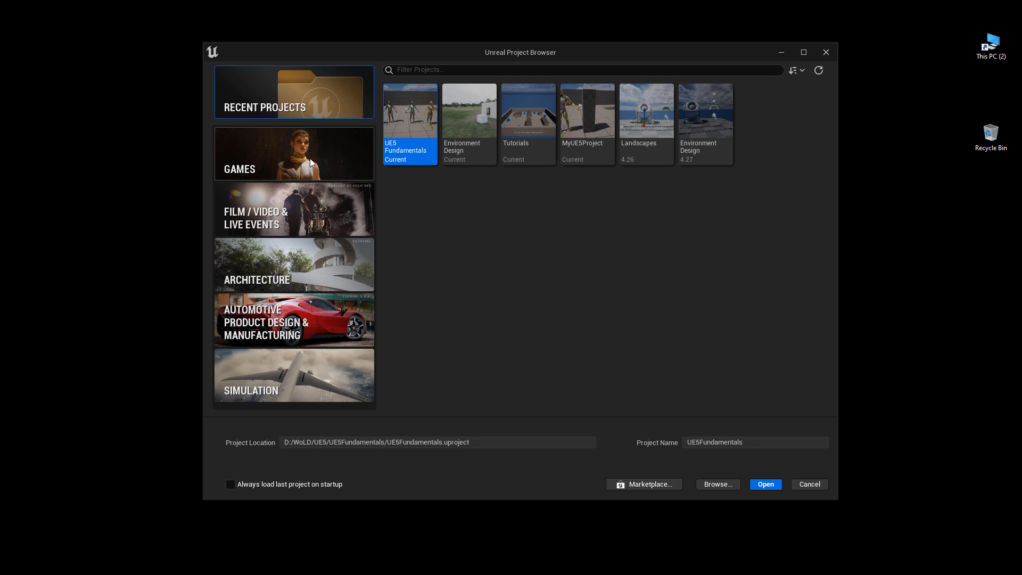
Show the Create Basic Asset menu listing Blueprint Class and other asset types
{"action": "left_click", "coordinate": [293, 154]}
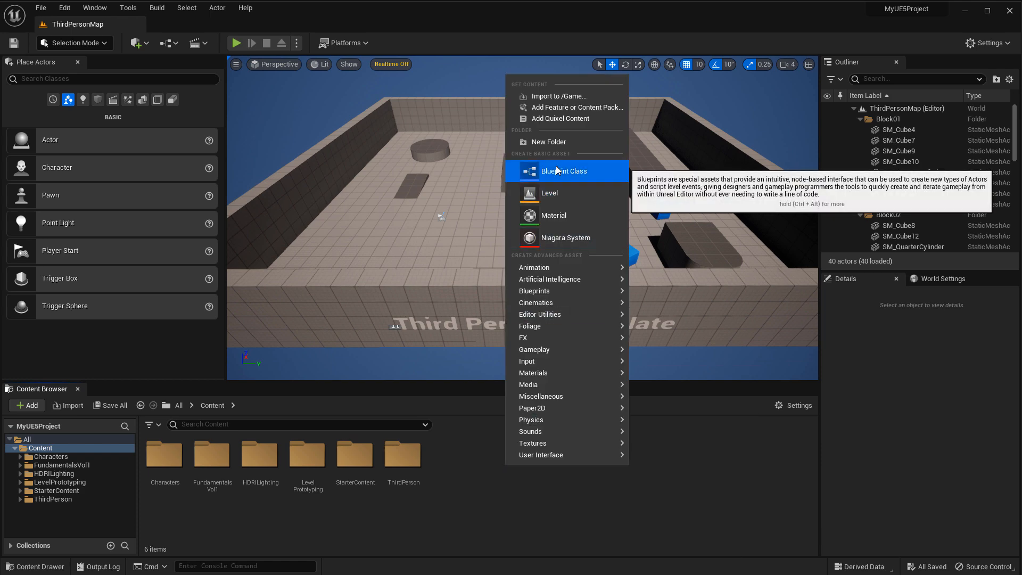
Start a new Blueprint Class, bringing up the Pick Parent Class dialog
{"action": "left_click", "coordinate": [563, 171]}
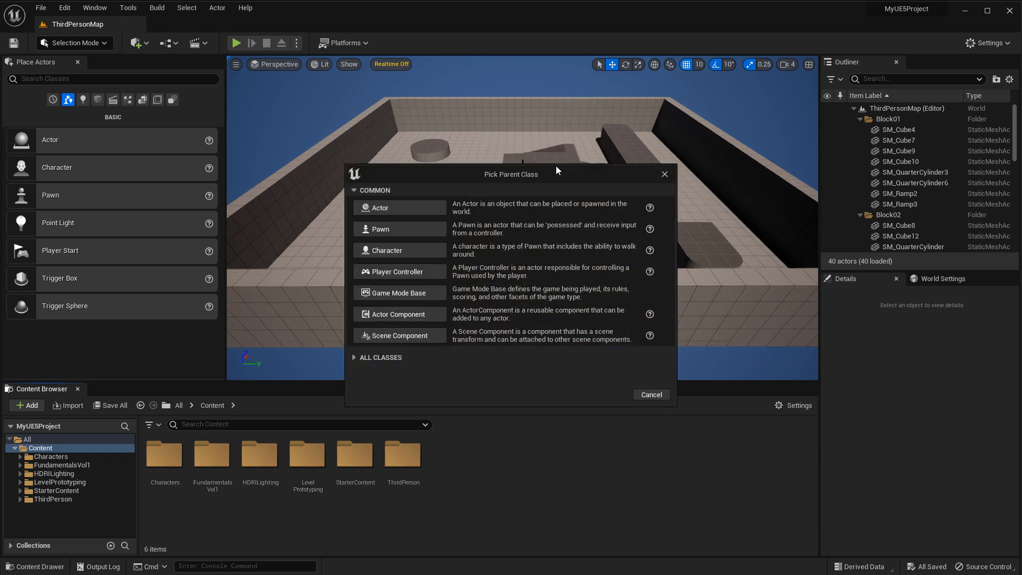
{"action": "mouse_move", "coordinate": [436, 374]}
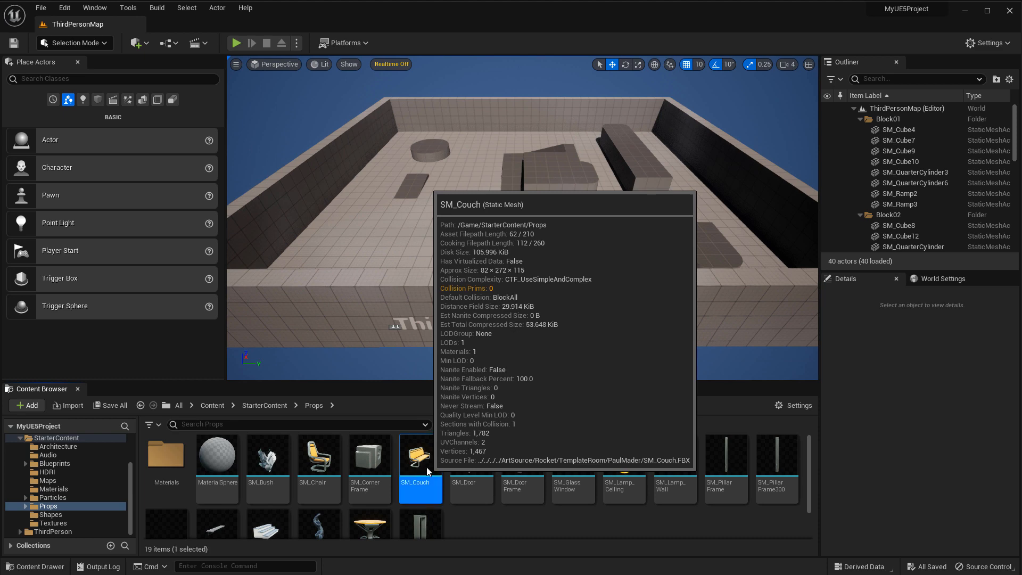
Open SM_Couch in the Static Mesh Editor, then close it to return to the level
{"action": "double_click", "coordinate": [420, 454]}
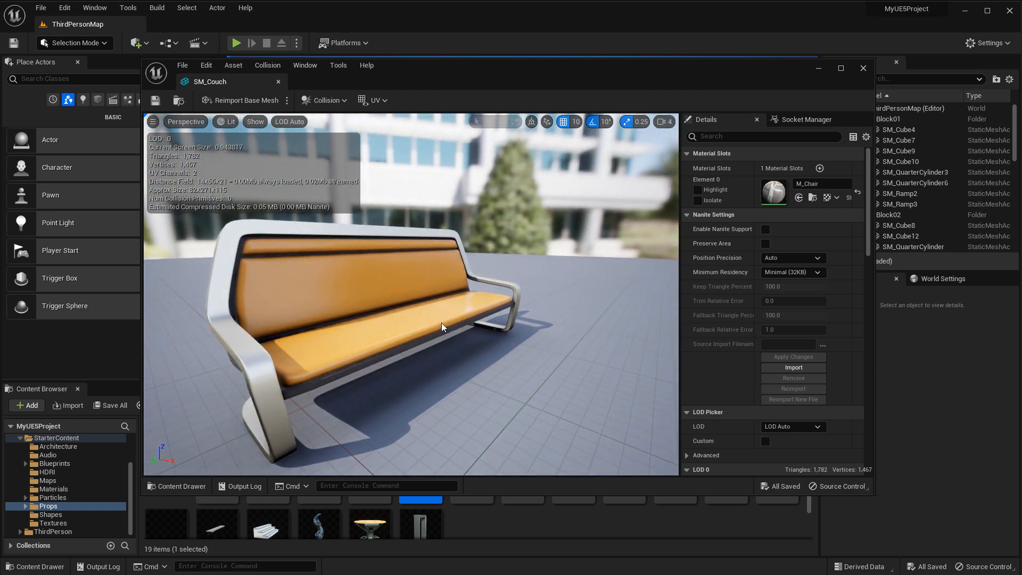
{"action": "left_click", "coordinate": [863, 67]}
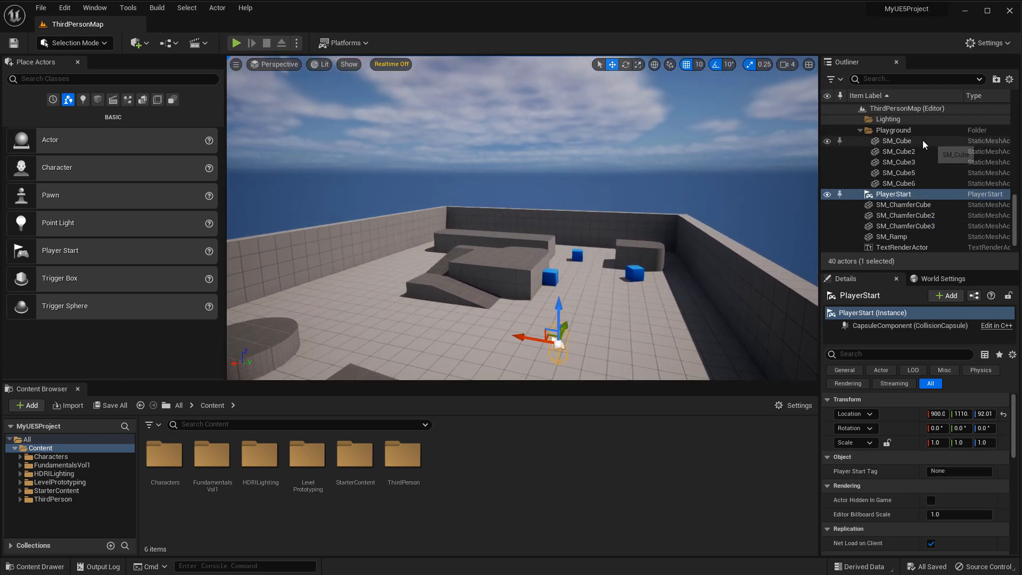
{"action": "scroll", "scroll_direction": "down", "scroll_amount": 3}
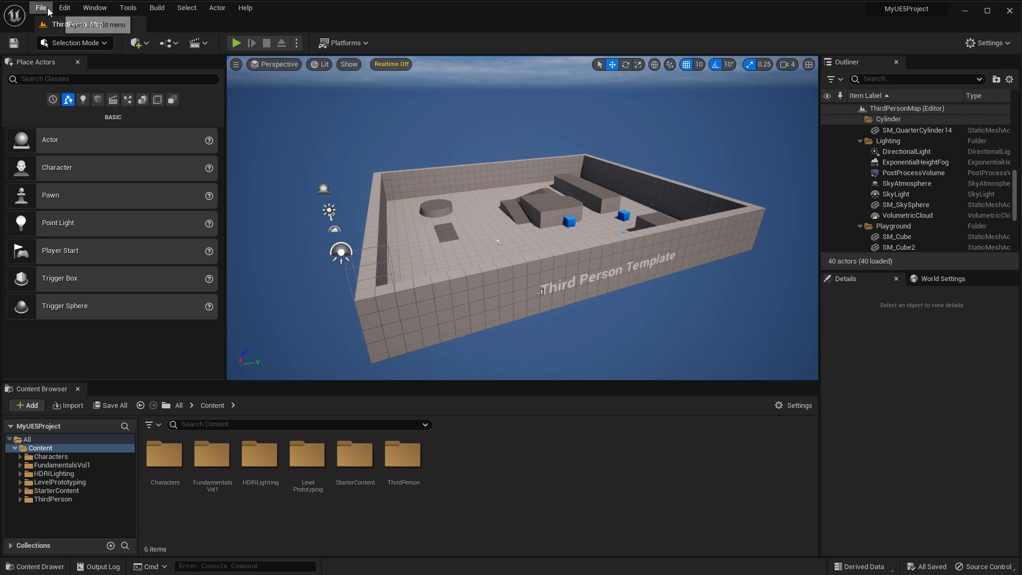
Open the New Level dialog with its Open World, Basic and Empty Level templates
{"action": "left_click", "coordinate": [41, 7]}
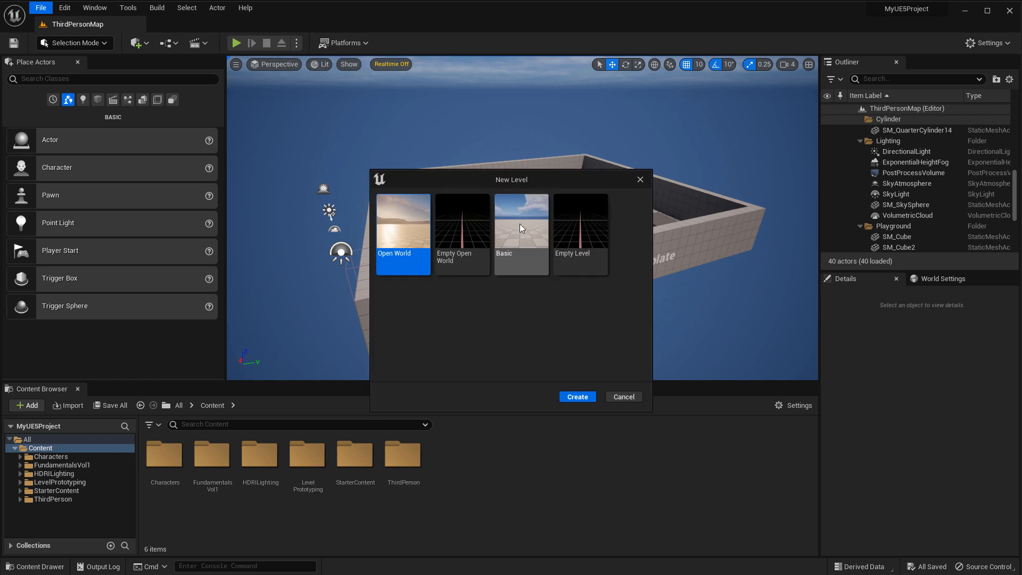
{"action": "left_click", "coordinate": [576, 396]}
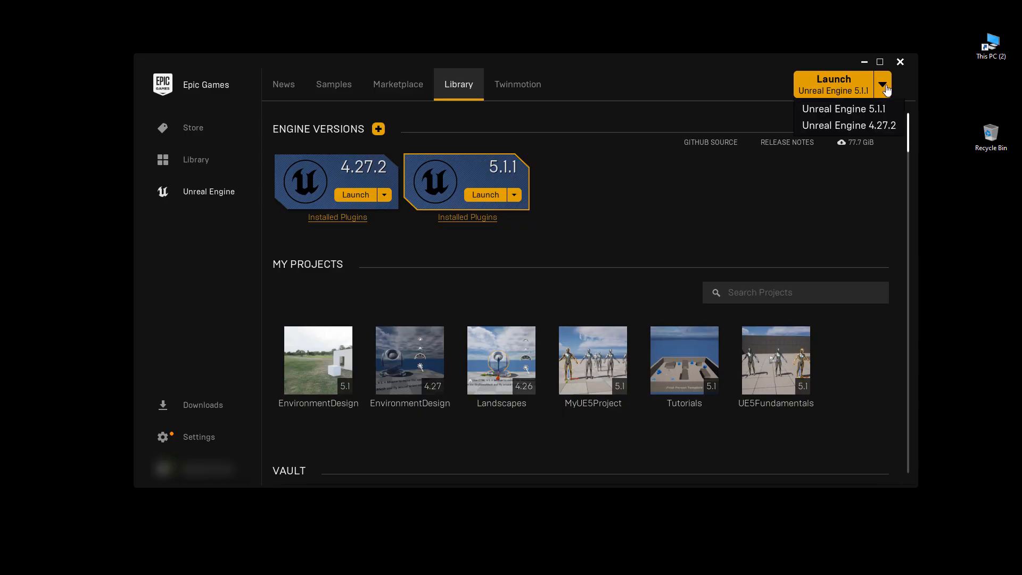
Launch engine version 5.1.1 from the Launcher's Library
{"action": "left_click", "coordinate": [842, 109]}
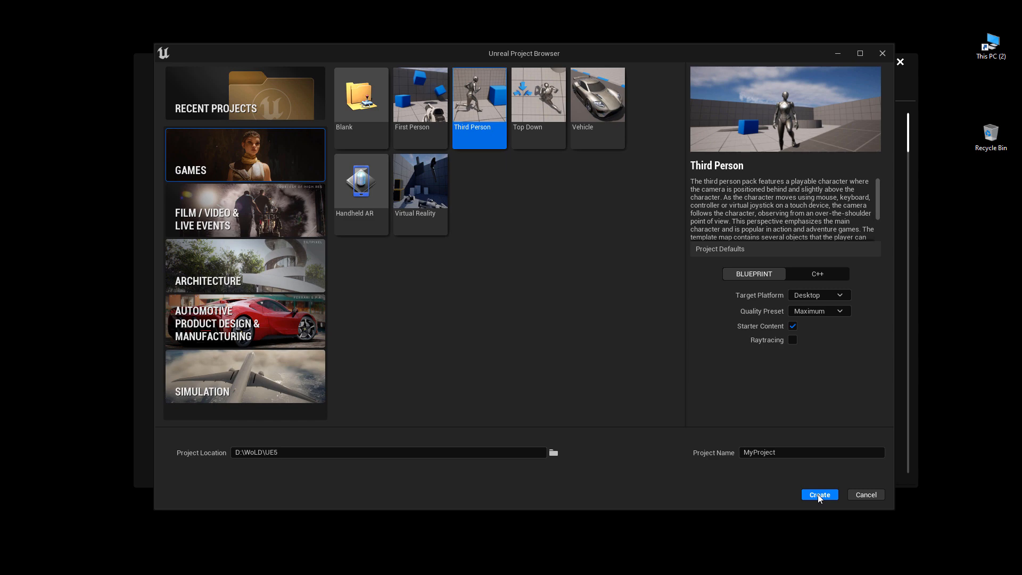
{"action": "left_click", "coordinate": [818, 494]}
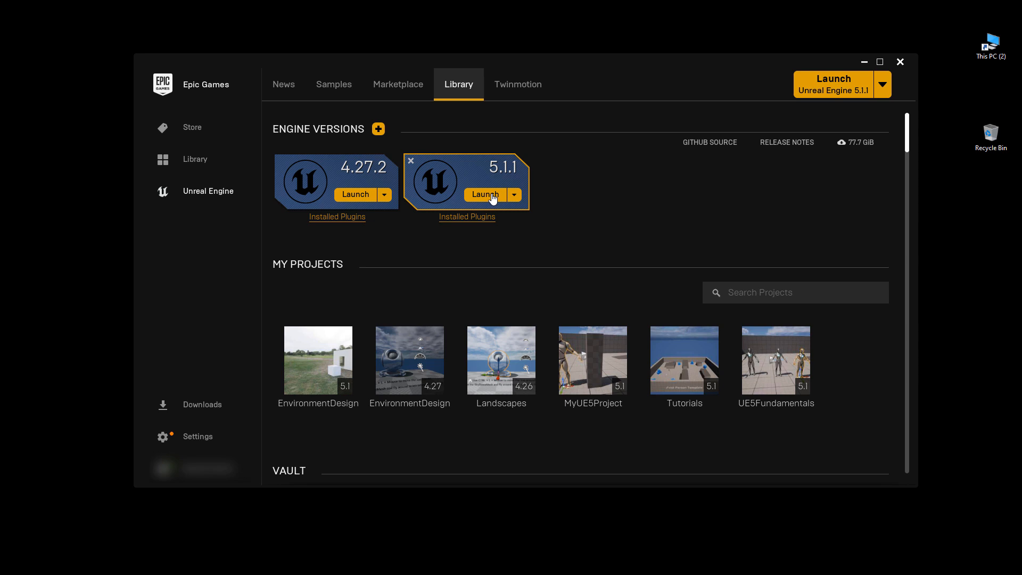
{"action": "left_click", "coordinate": [484, 195]}
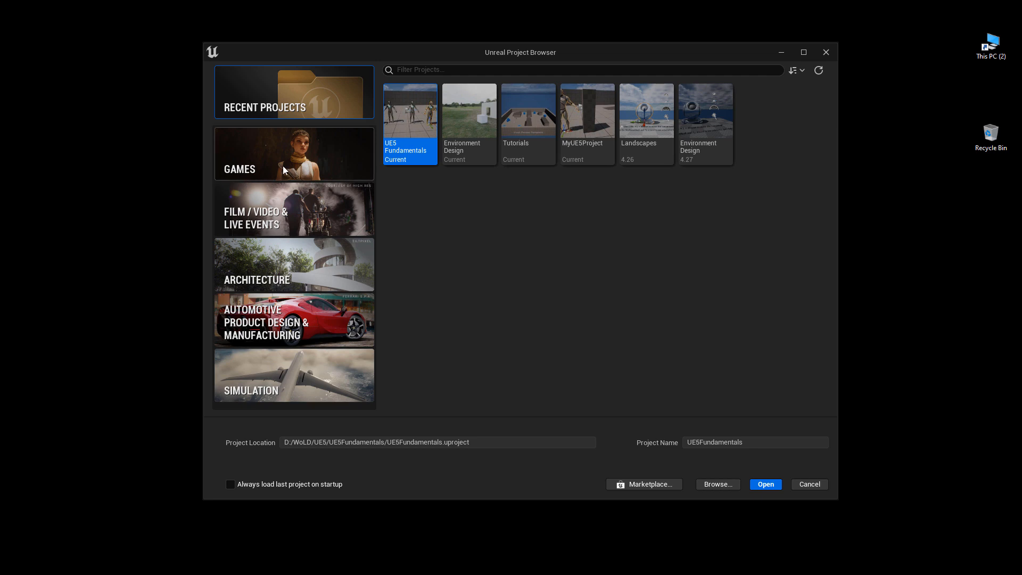
Preview the Third Person, Handheld AR, Vehicle and Blank game templates, then select Third Person
{"action": "left_click", "coordinate": [294, 153]}
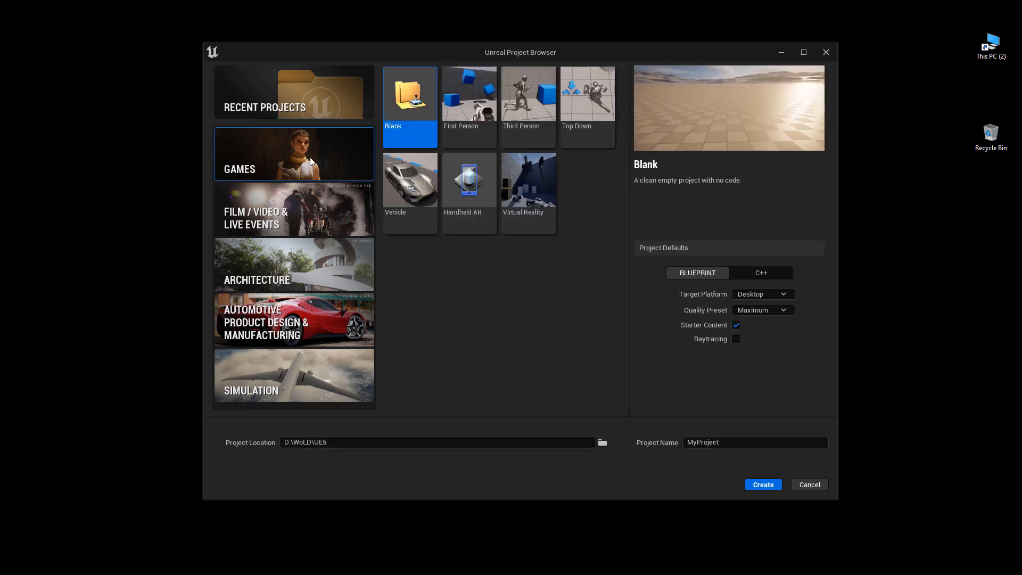
{"action": "mouse_move", "coordinate": [461, 114]}
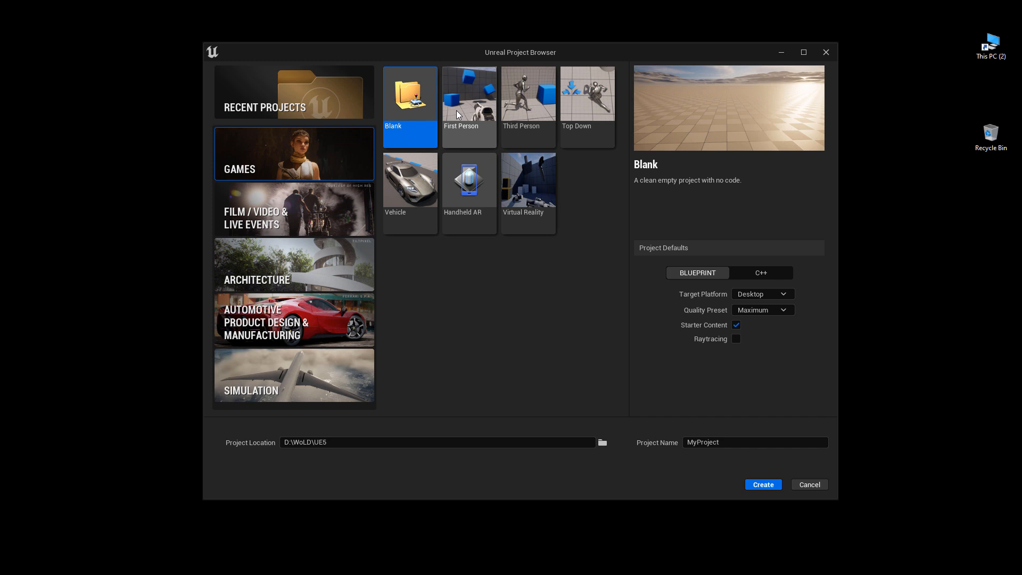
{"action": "left_click", "coordinate": [528, 104]}
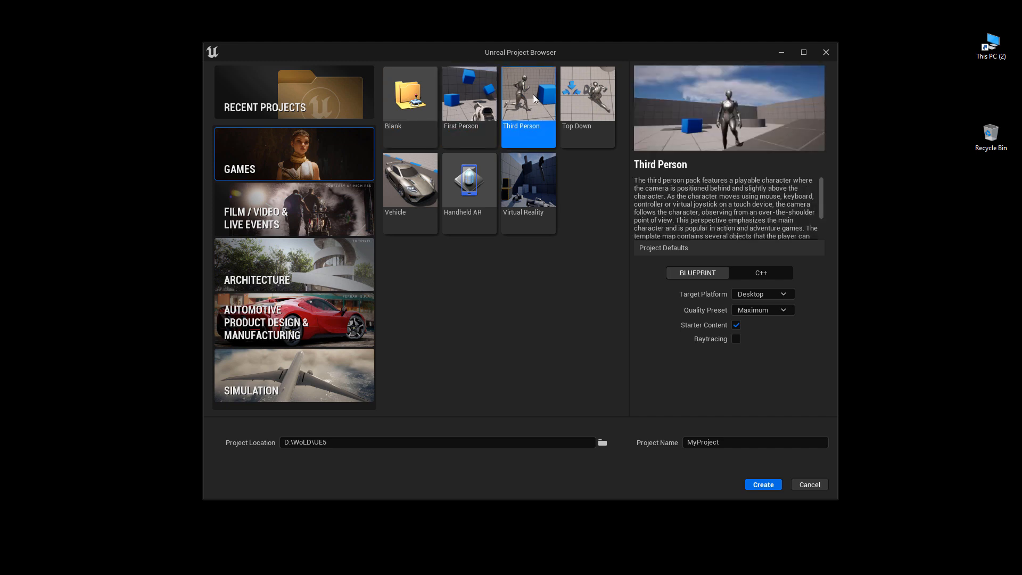
{"action": "mouse_move", "coordinate": [554, 282]}
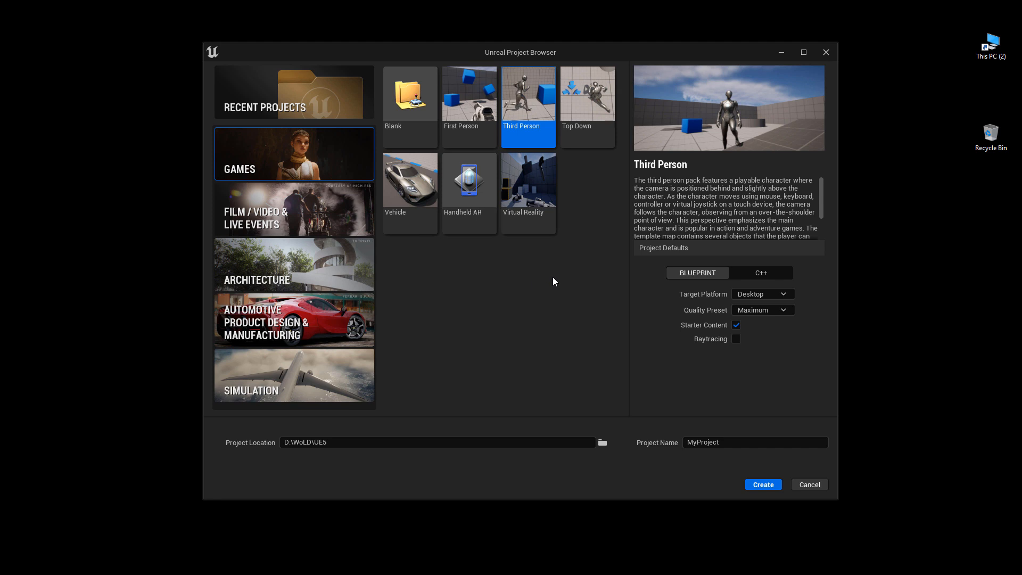
{"action": "mouse_move", "coordinate": [563, 257]}
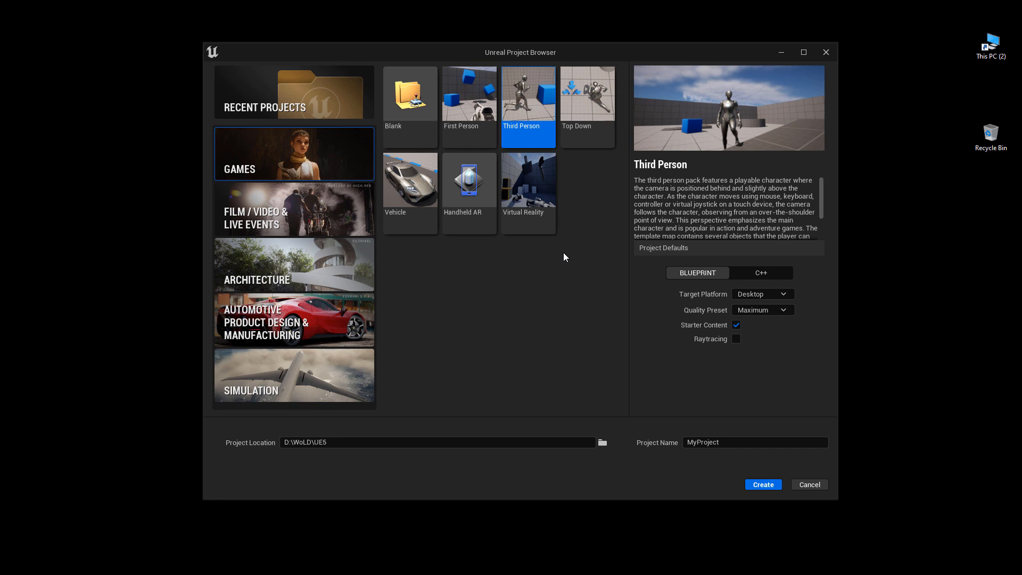
{"action": "left_click", "coordinate": [468, 180]}
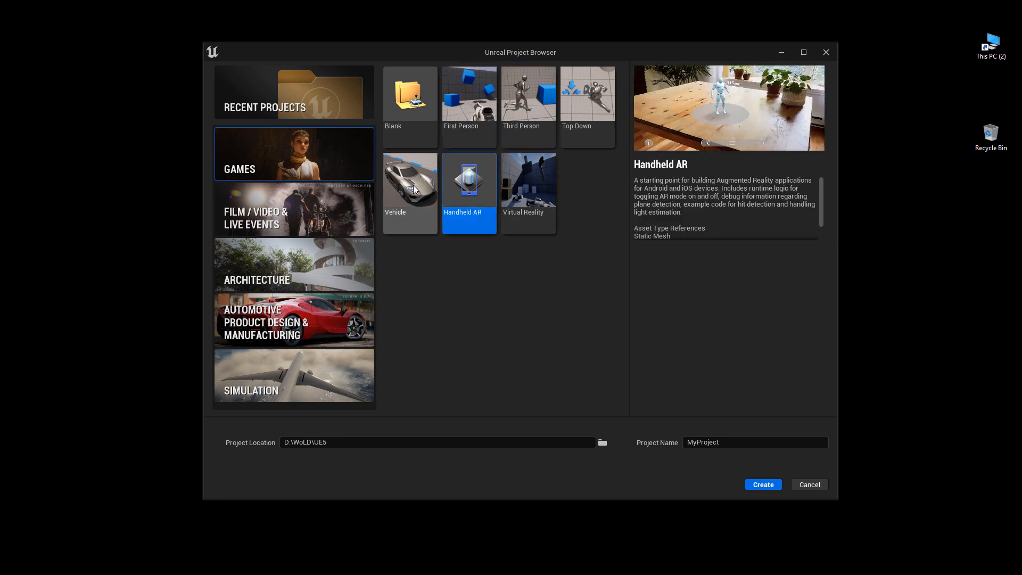
{"action": "left_click", "coordinate": [409, 180]}
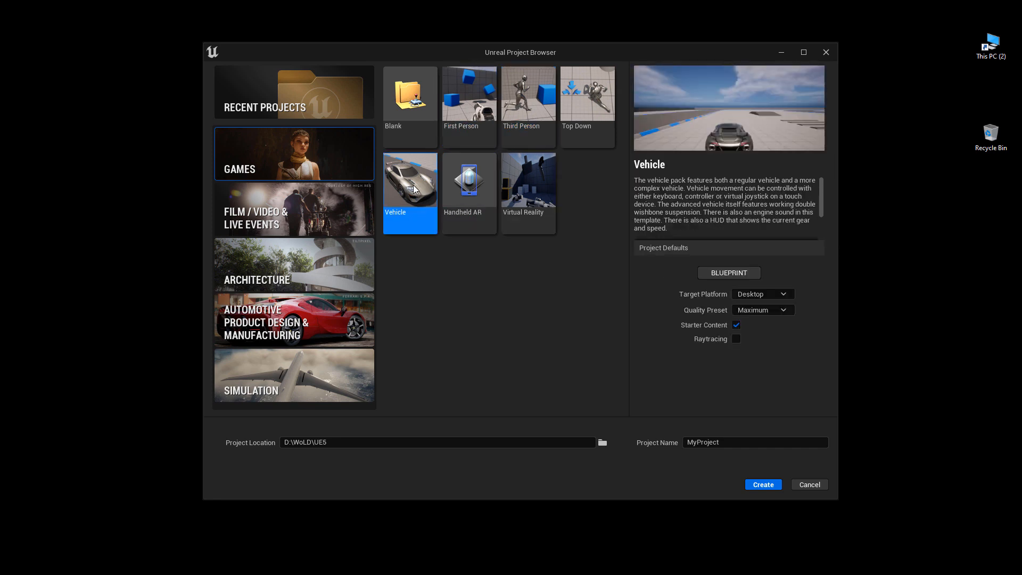
{"action": "left_click", "coordinate": [409, 93]}
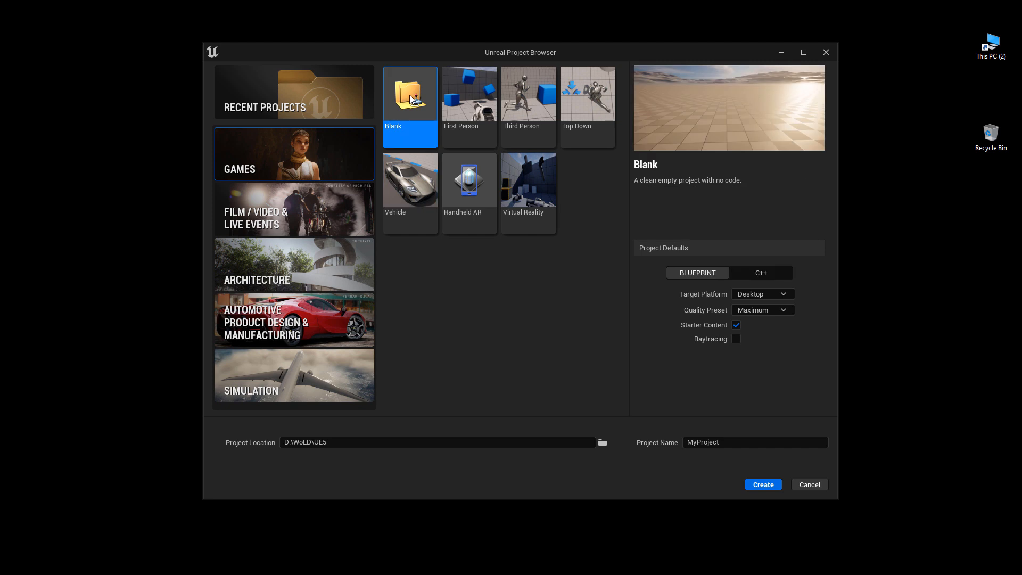
{"action": "left_click", "coordinate": [528, 94]}
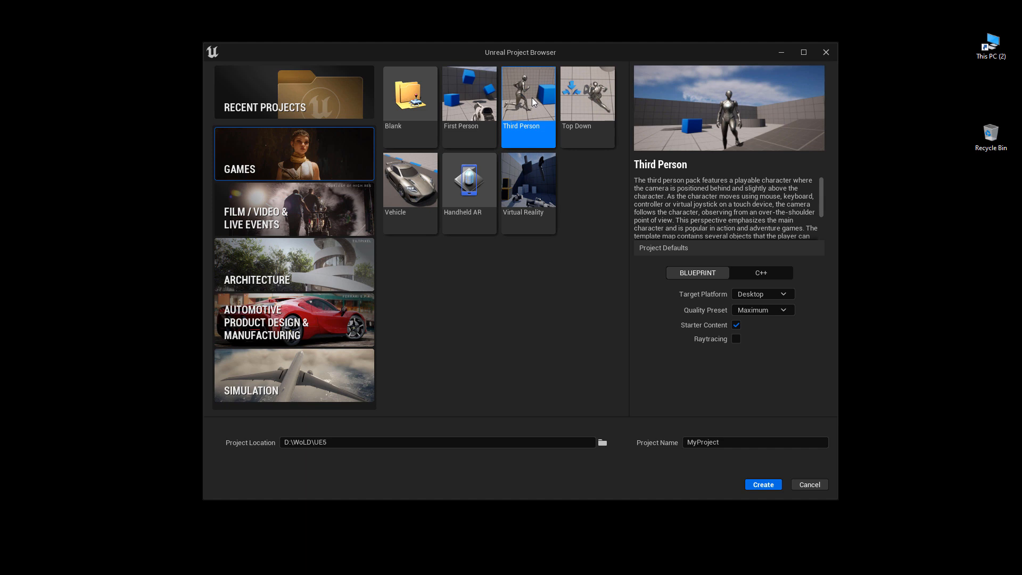
{"action": "mouse_move", "coordinate": [532, 96]}
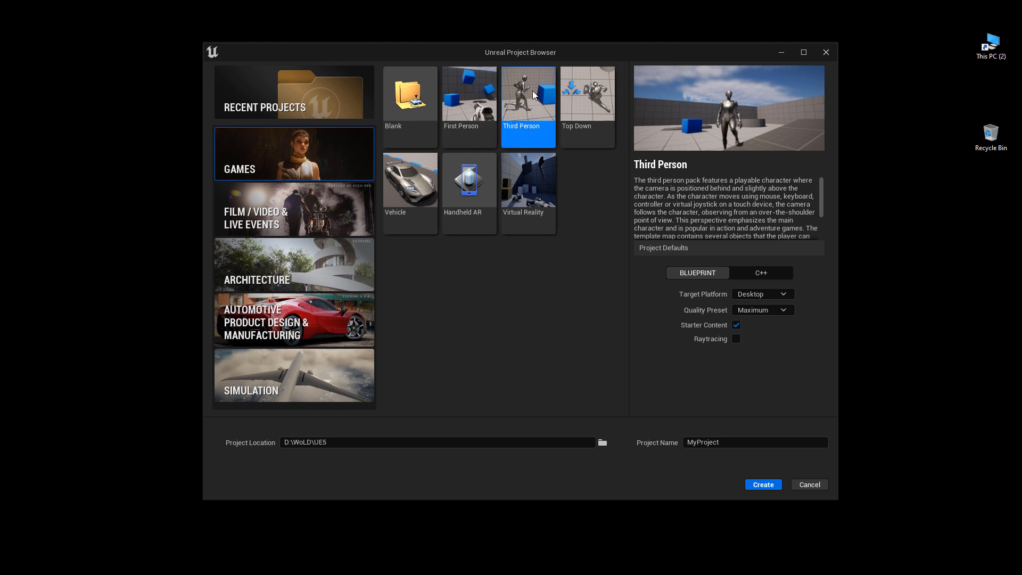
{"action": "mouse_move", "coordinate": [697, 272]}
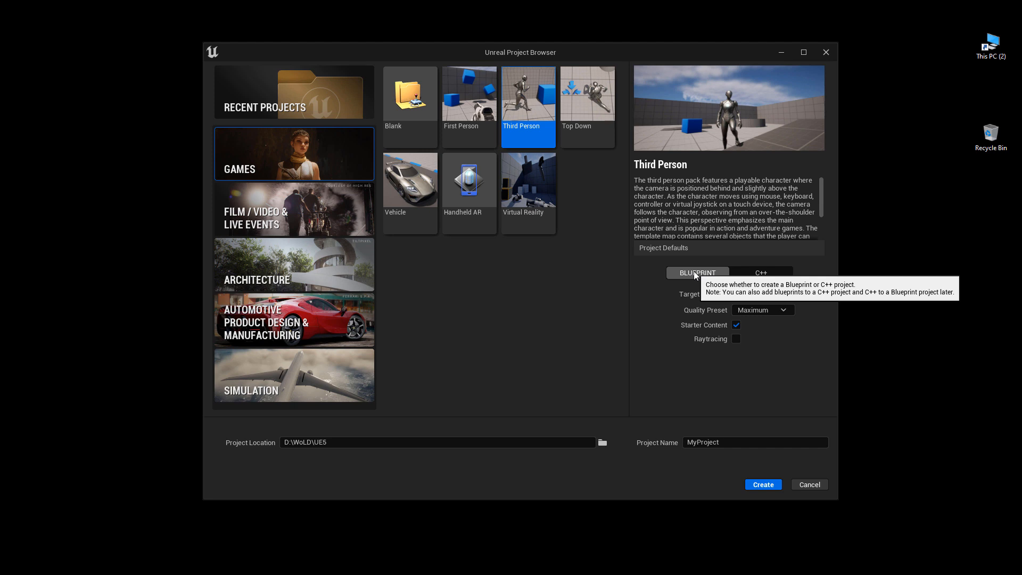
{"action": "mouse_move", "coordinate": [730, 276]}
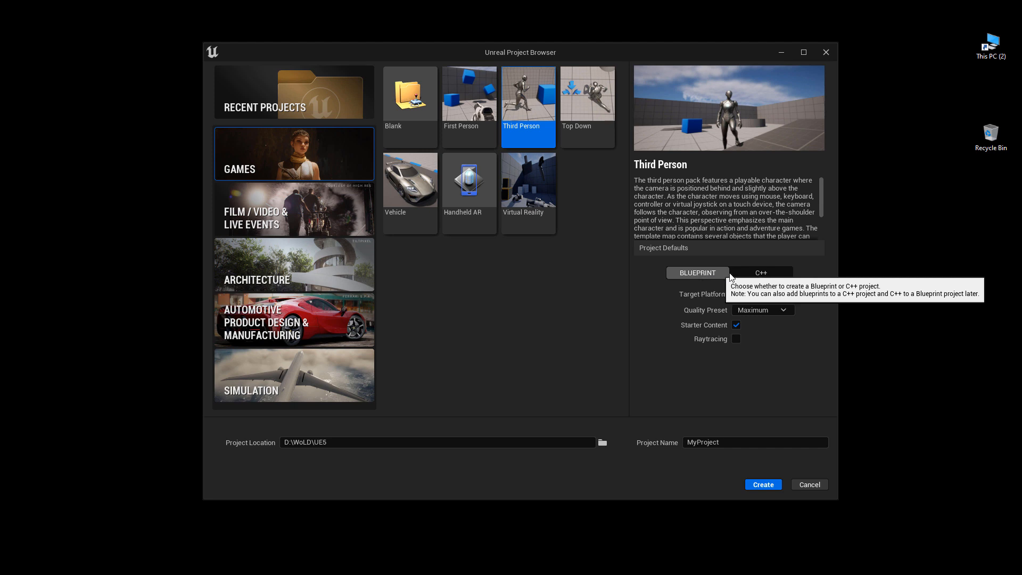
{"action": "left_click", "coordinate": [760, 273]}
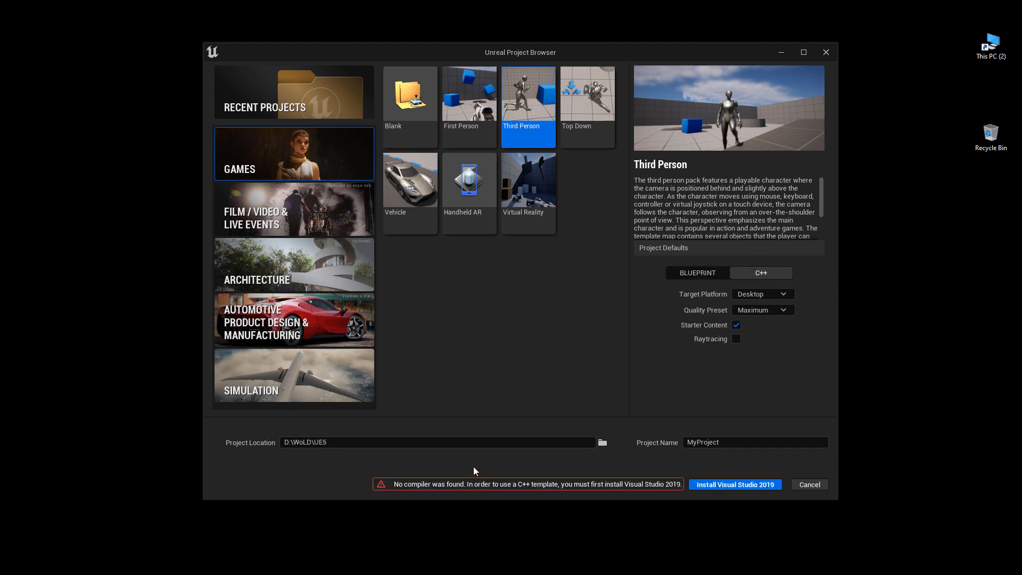
{"action": "mouse_move", "coordinate": [697, 276]}
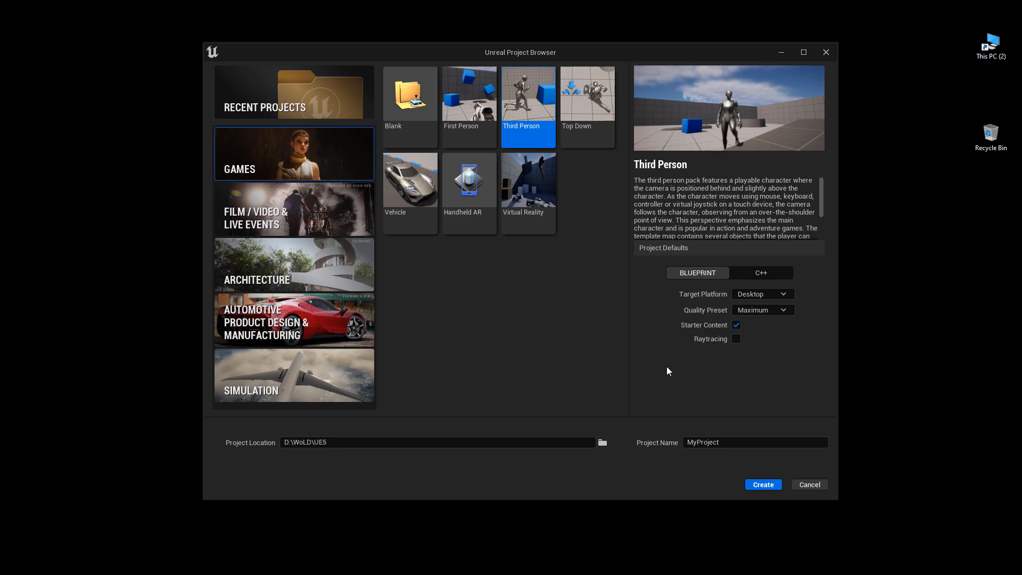
{"action": "left_click", "coordinate": [761, 485]}
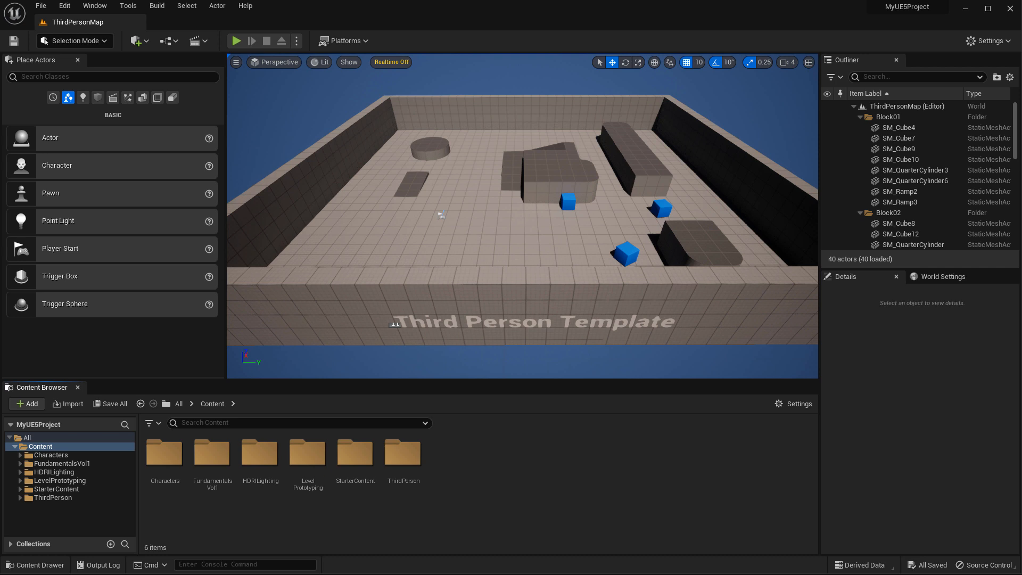
Create a new untitled level from the Basic template via File > New Level
{"action": "left_click", "coordinate": [41, 6]}
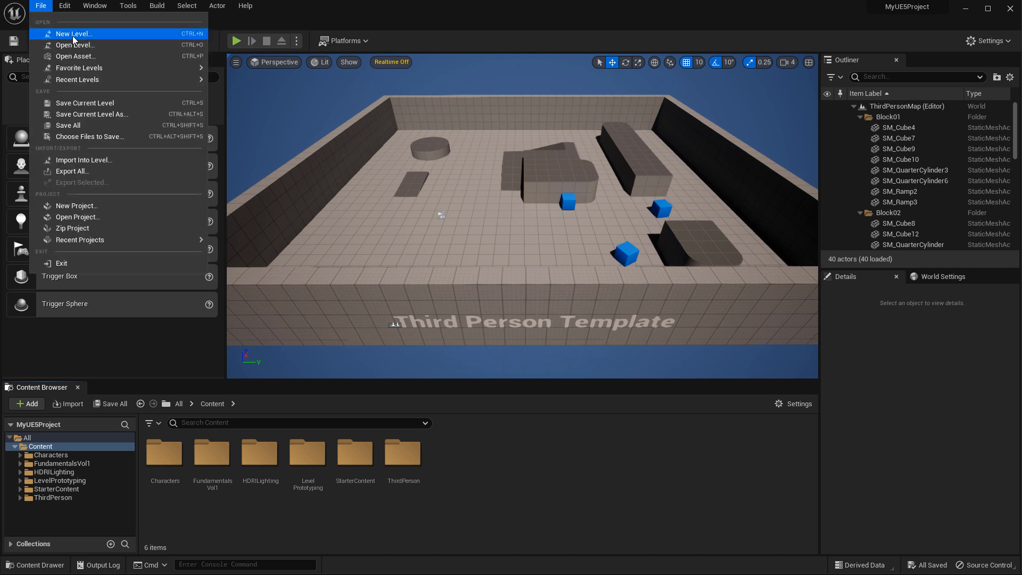
{"action": "left_click", "coordinate": [73, 33]}
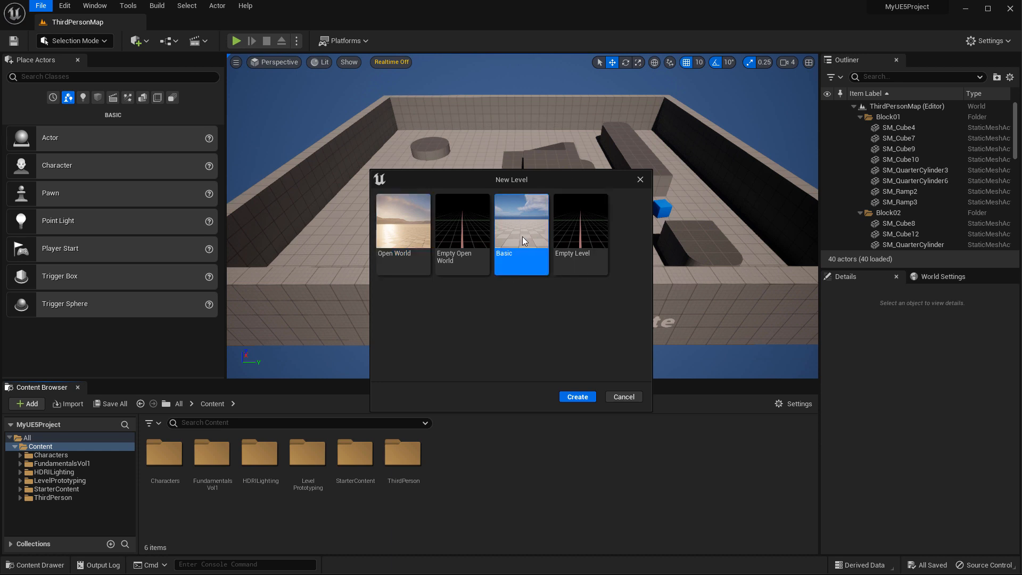
{"action": "left_click", "coordinate": [576, 396]}
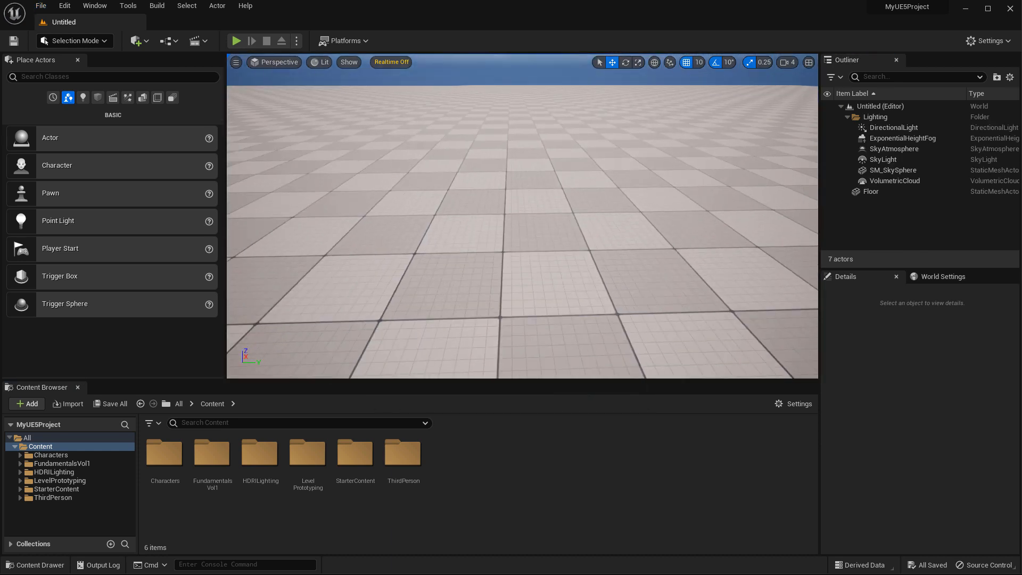
{"action": "left_click", "coordinate": [893, 127]}
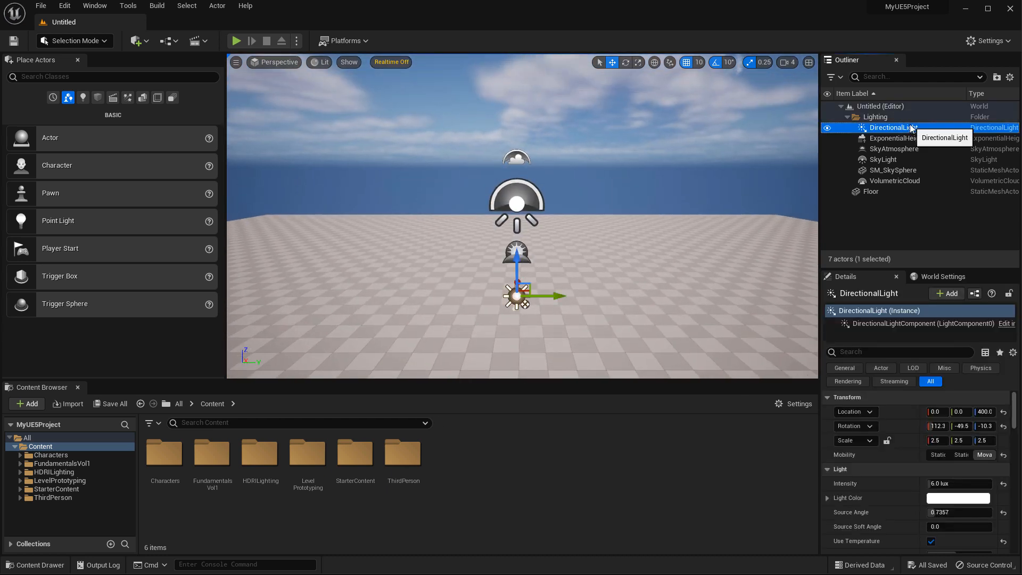
{"action": "left_click", "coordinate": [882, 159]}
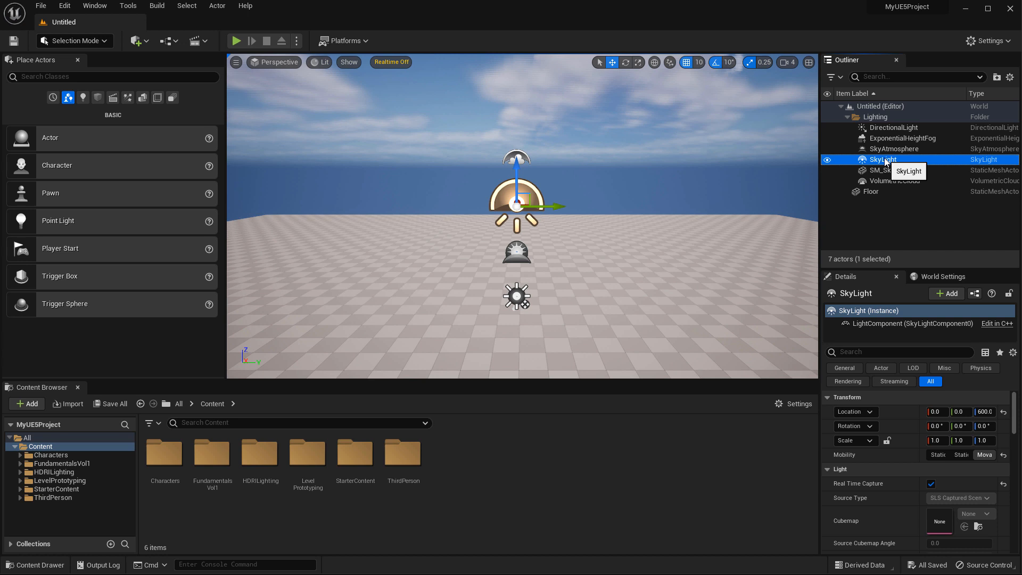
{"action": "left_click", "coordinate": [893, 149]}
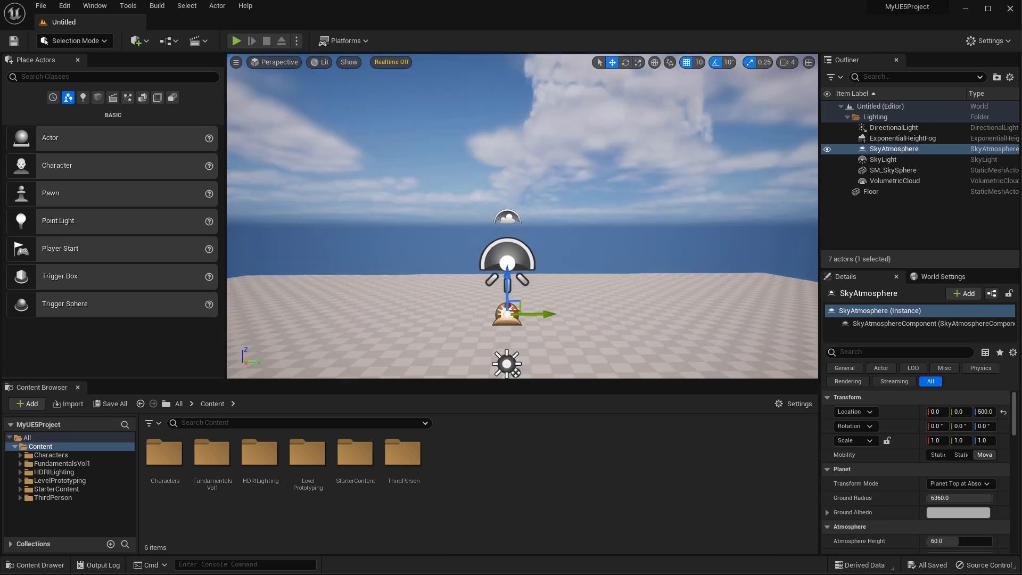
{"action": "mouse_move", "coordinate": [778, 139]}
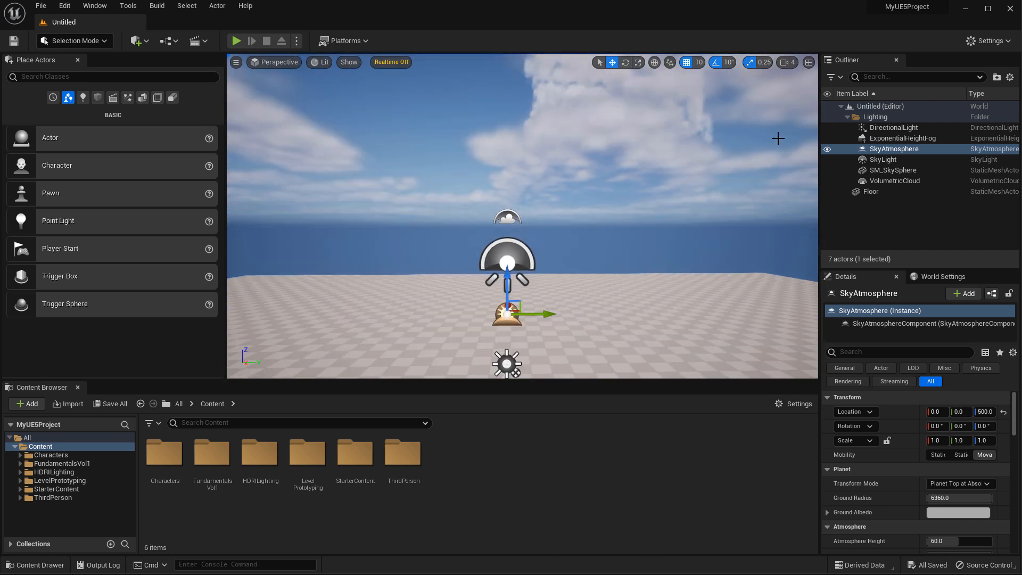
{"action": "left_click", "coordinate": [903, 137]}
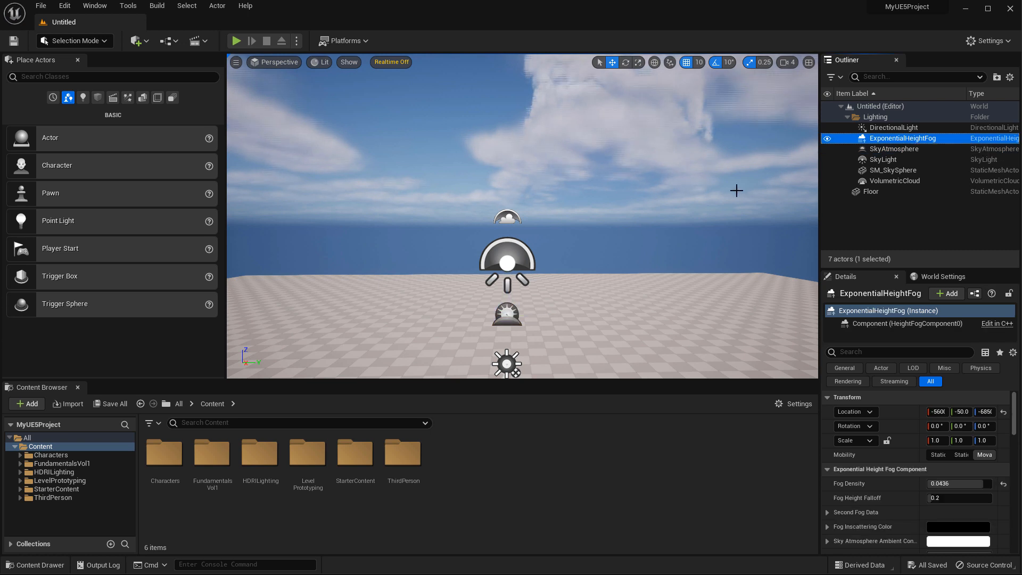
{"action": "left_click", "coordinate": [900, 181]}
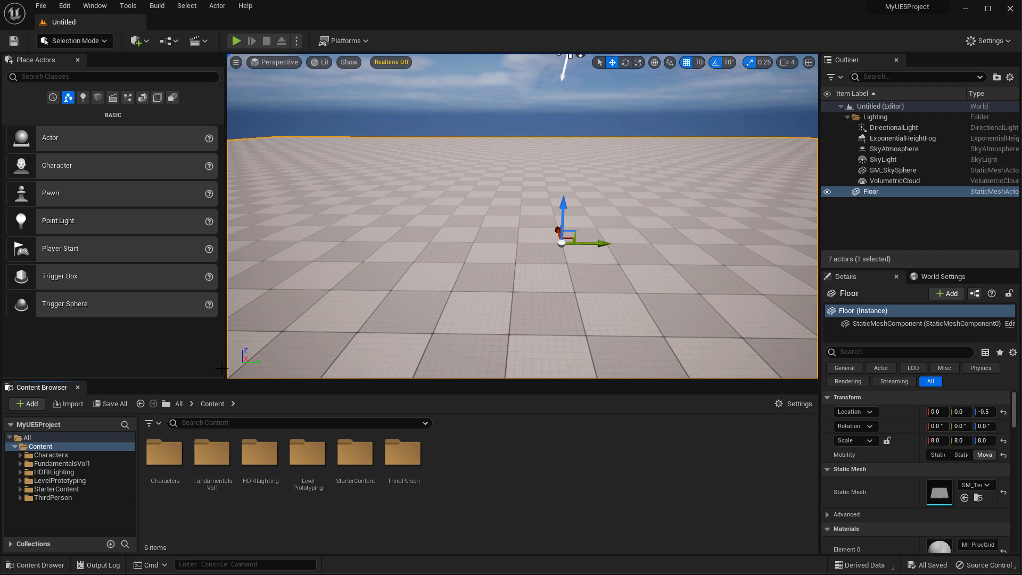
Select the Floor actor to view its properties
{"action": "left_click", "coordinate": [58, 488]}
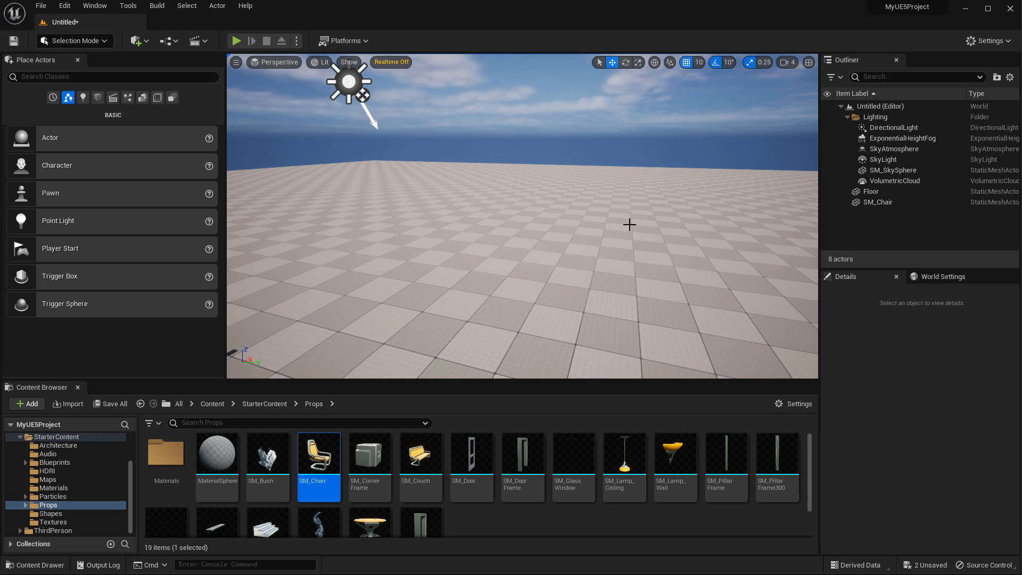
{"action": "mouse_move", "coordinate": [99, 97]}
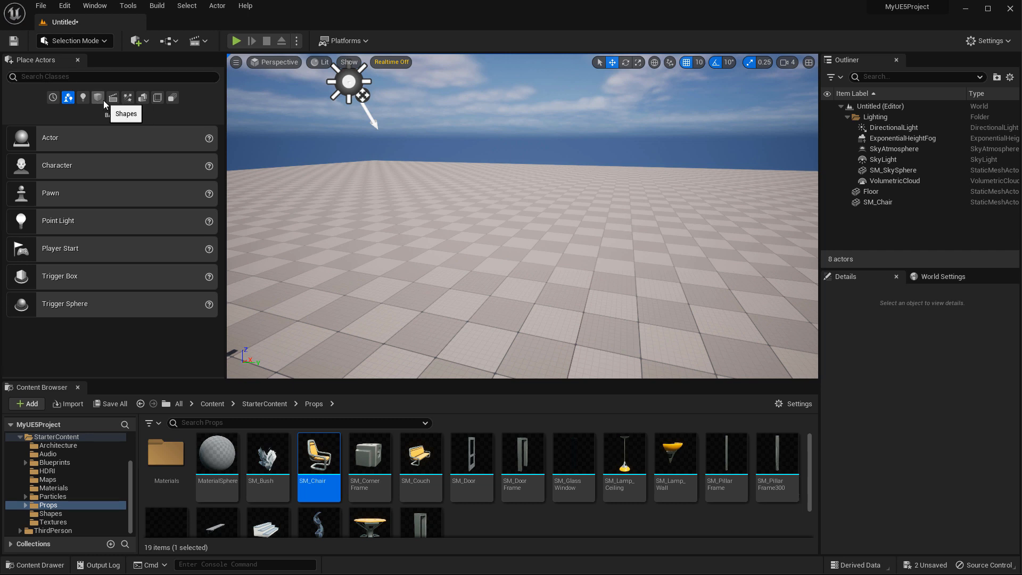
Show the Visual Effects actors in Place Actors
{"action": "left_click", "coordinate": [128, 98]}
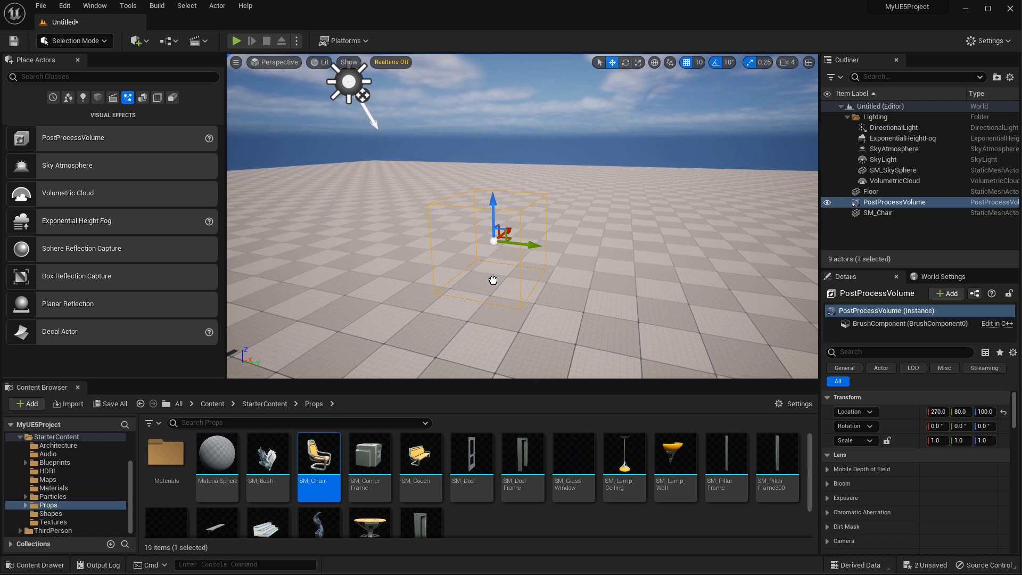
{"action": "mouse_move", "coordinate": [68, 97]}
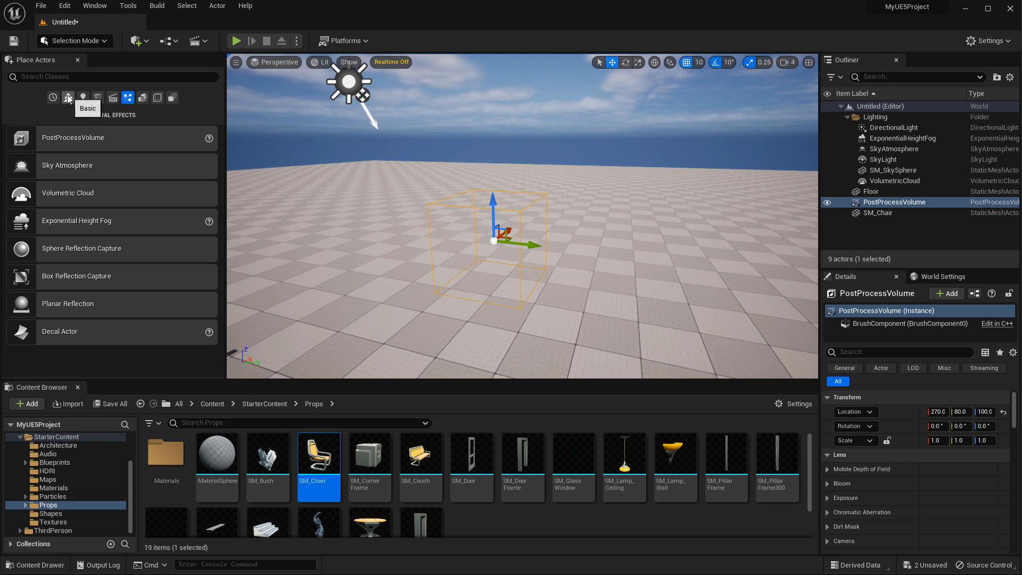
Place a Player Start on the floor right of centre, then test-play and stop the level
{"action": "left_click", "coordinate": [68, 97]}
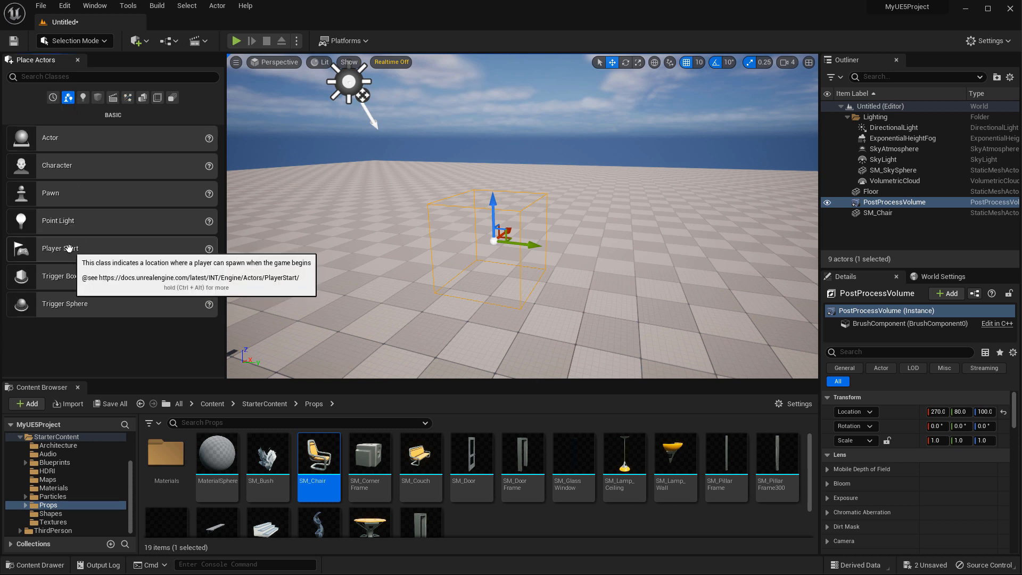
{"action": "left_click_drag", "start_coordinate": [61, 248], "coordinate": [646, 250]}
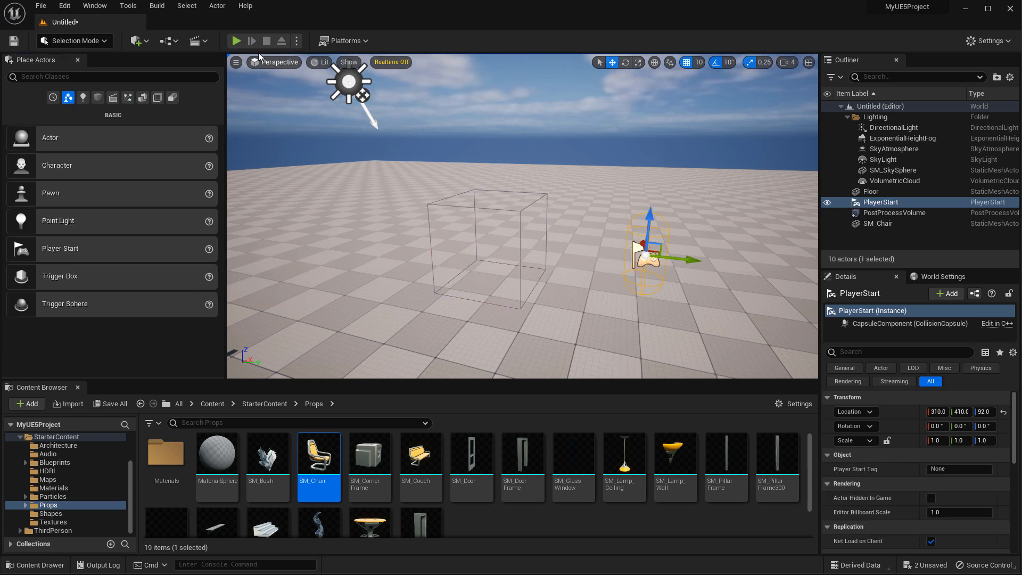
{"action": "left_click", "coordinate": [236, 40]}
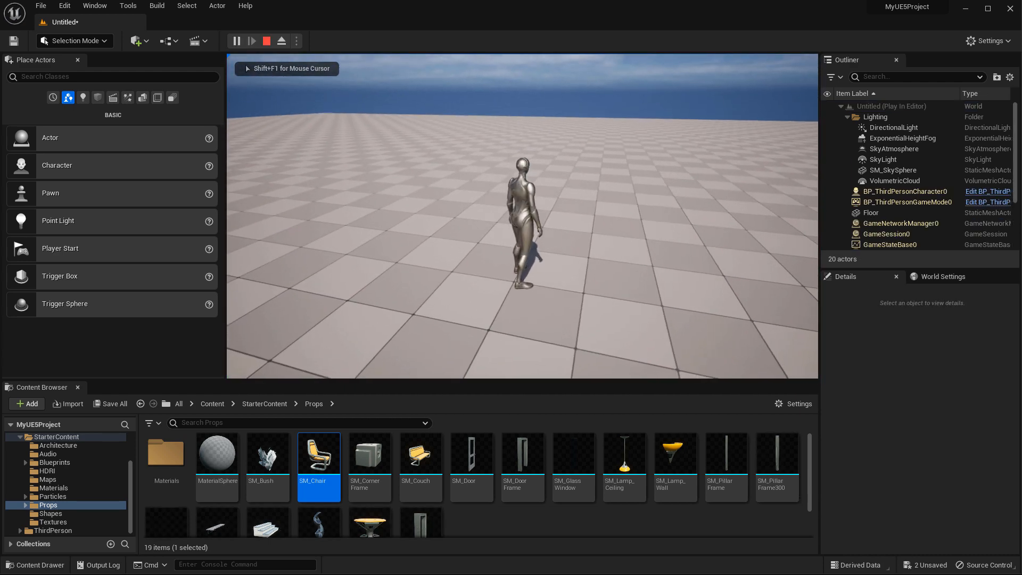
{"action": "left_click", "coordinate": [265, 40]}
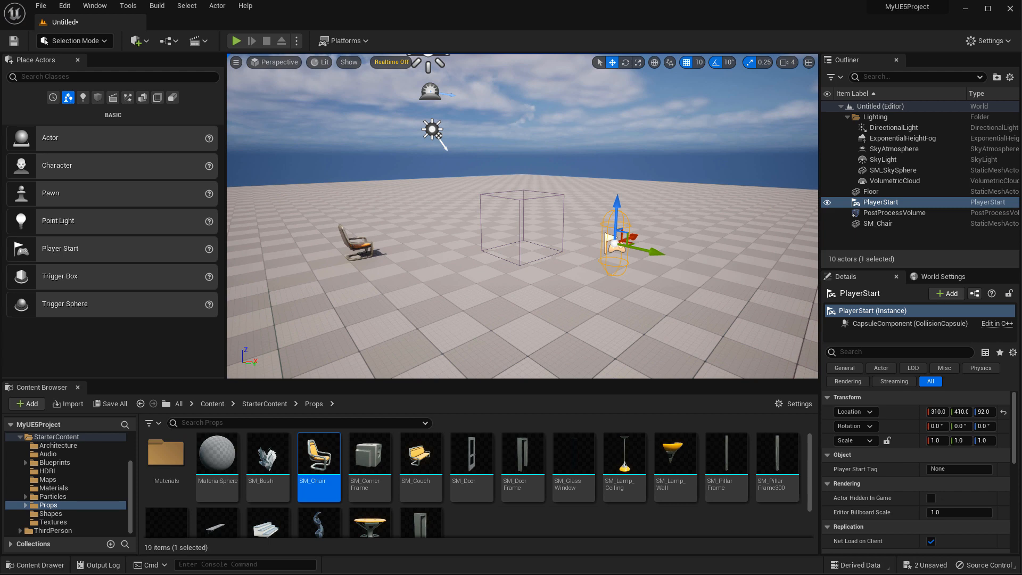
{"action": "mouse_move", "coordinate": [77, 64]}
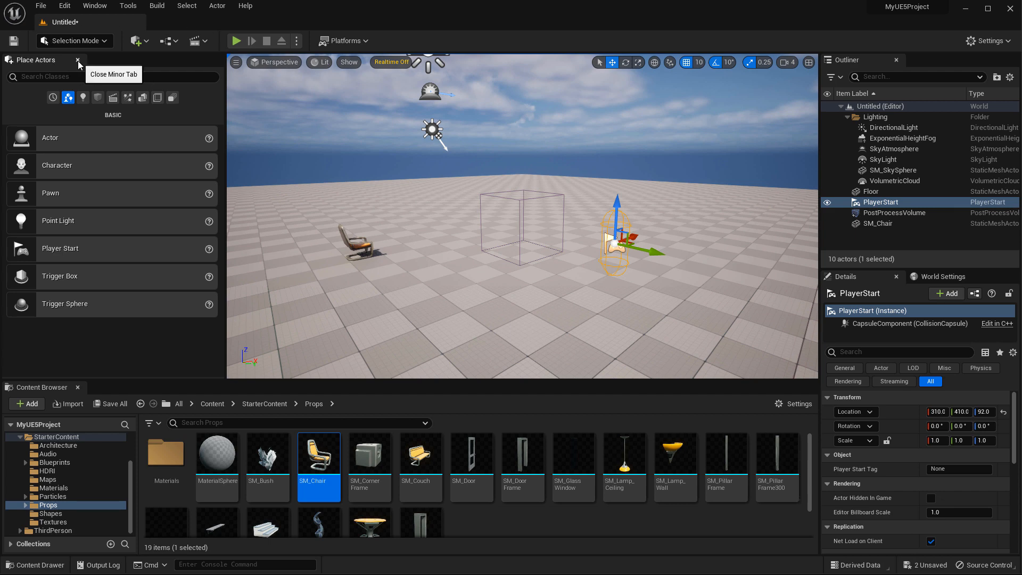
Close the Place Actors panel and restore it from Window > Place Actors
{"action": "left_click", "coordinate": [77, 60]}
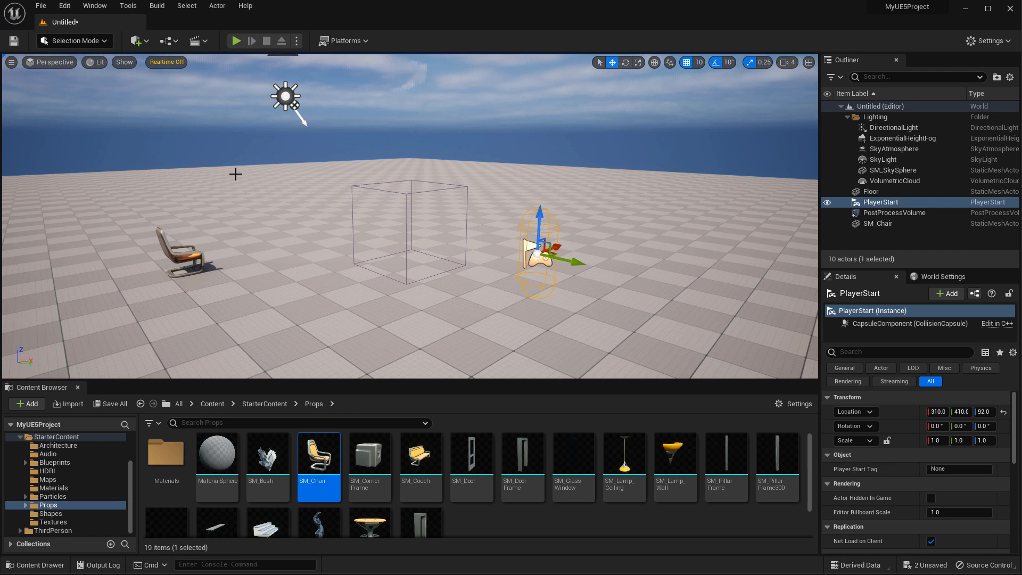
{"action": "mouse_move", "coordinate": [93, 6]}
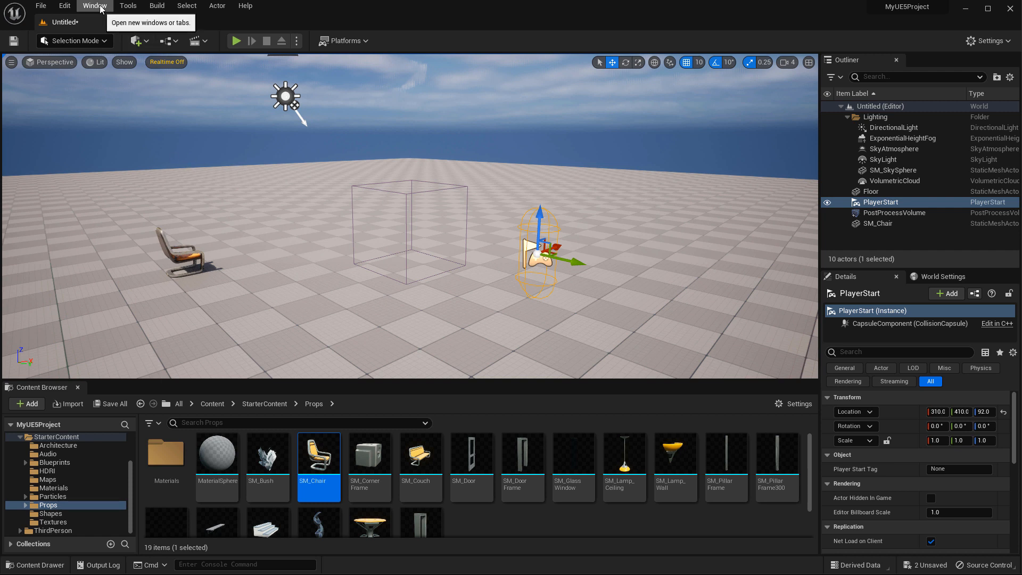
{"action": "left_click", "coordinate": [94, 5]}
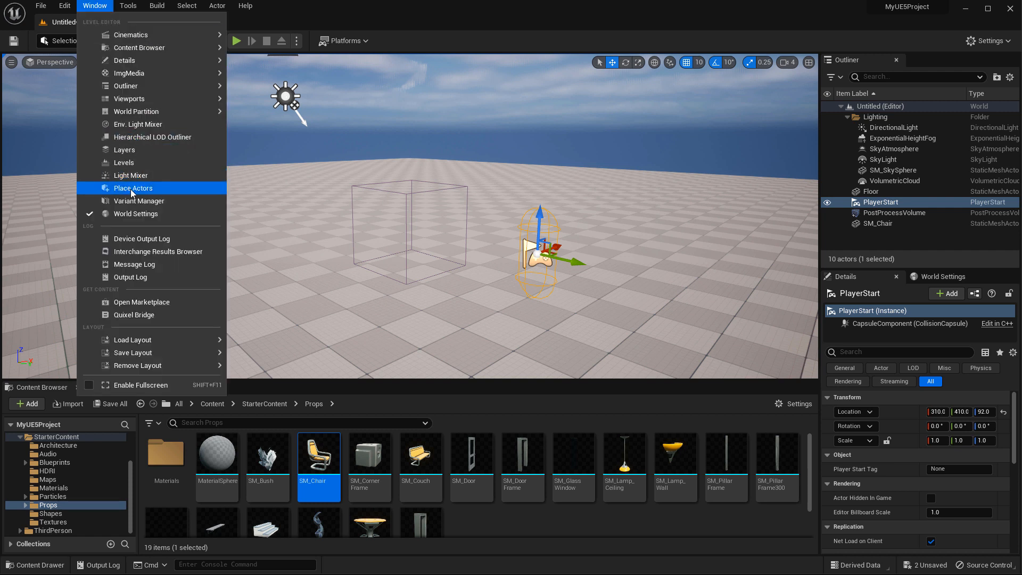
{"action": "left_click", "coordinate": [133, 187]}
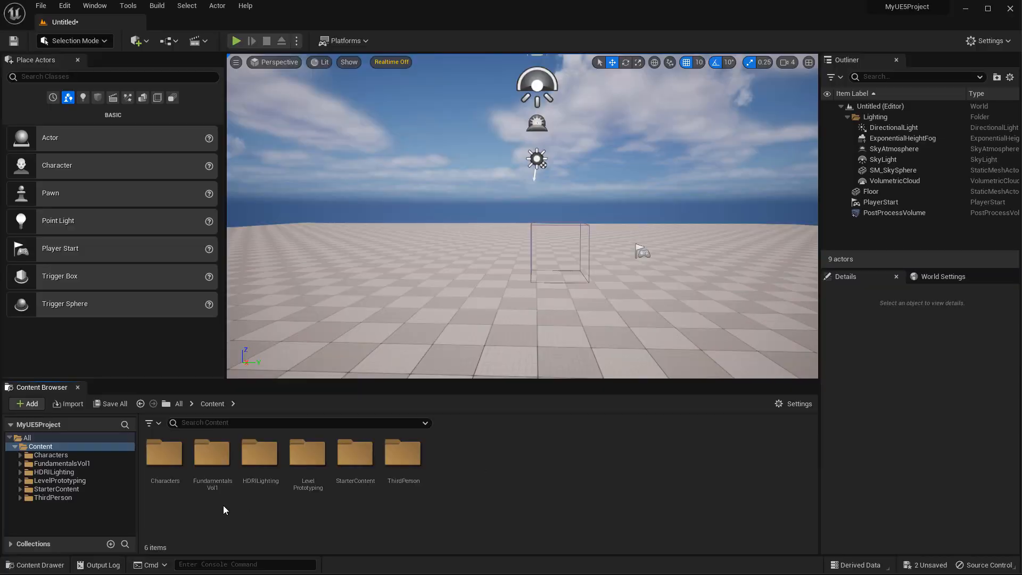
Open StarterContent in the folder tree to list its ten subfolders, including Props and Architecture
{"action": "left_click", "coordinate": [56, 489]}
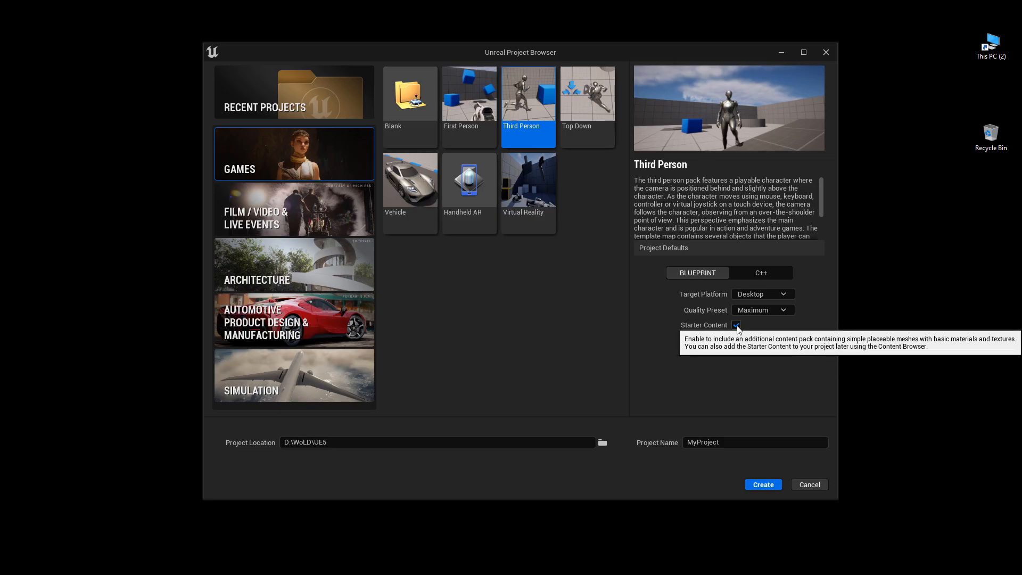
{"action": "left_click", "coordinate": [761, 484]}
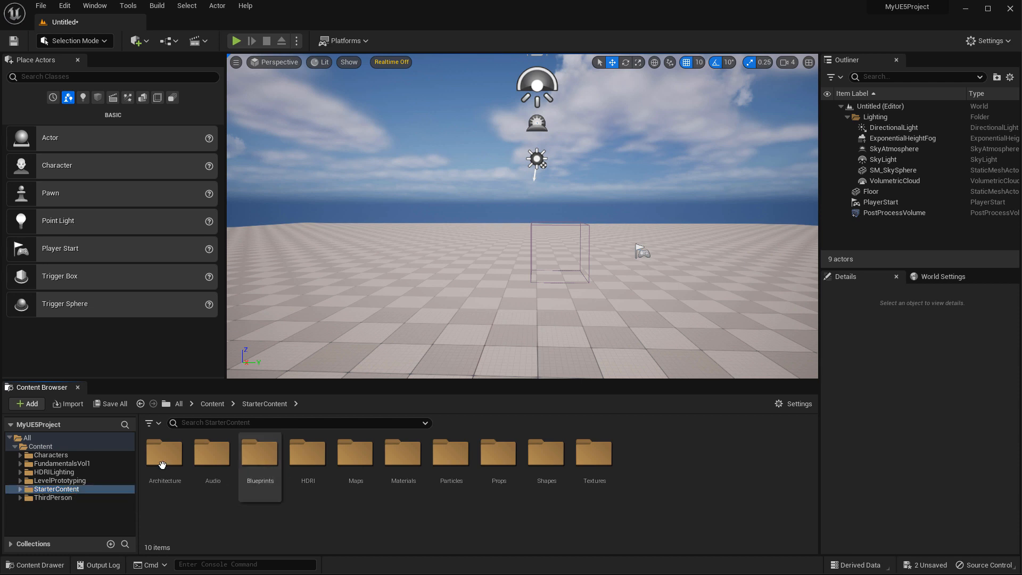
{"action": "left_click", "coordinate": [26, 403]}
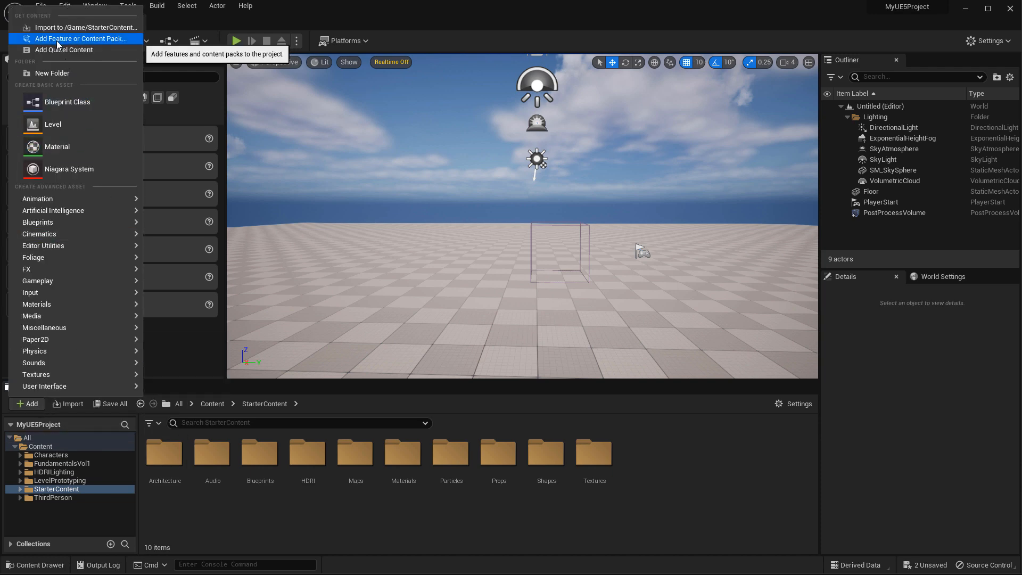
{"action": "left_click", "coordinate": [81, 38]}
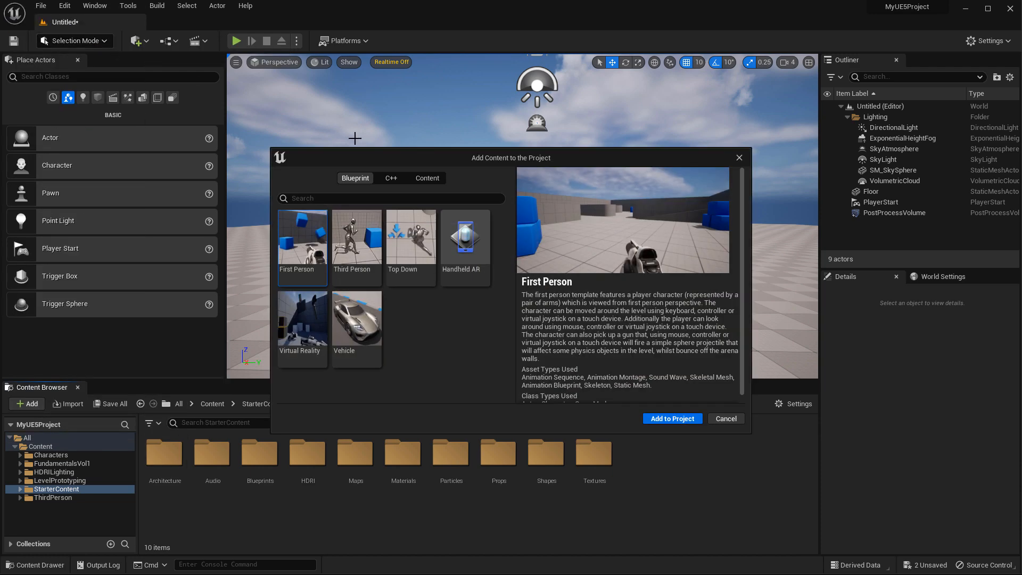
{"action": "left_click", "coordinate": [427, 178]}
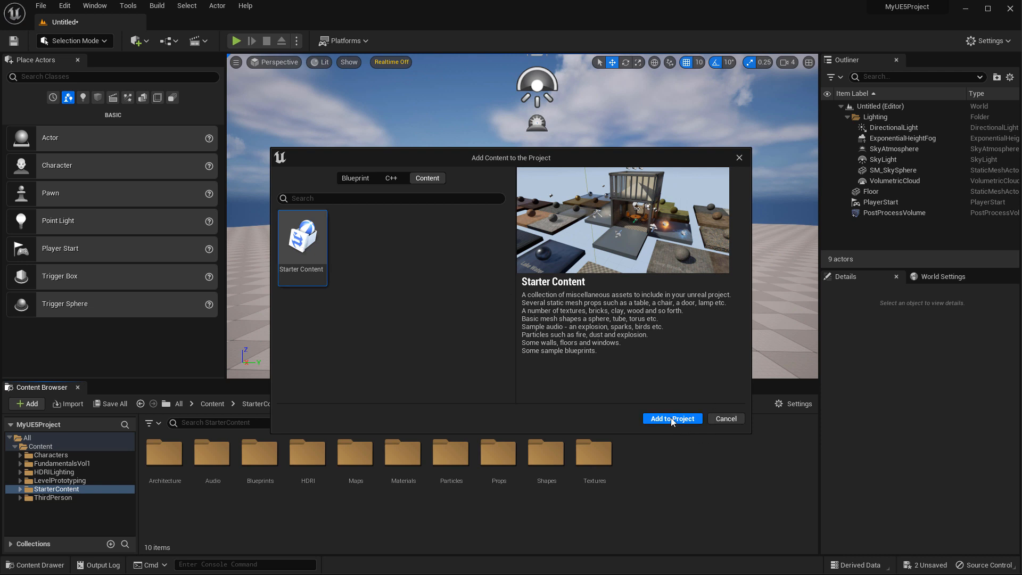
{"action": "left_click", "coordinate": [672, 419]}
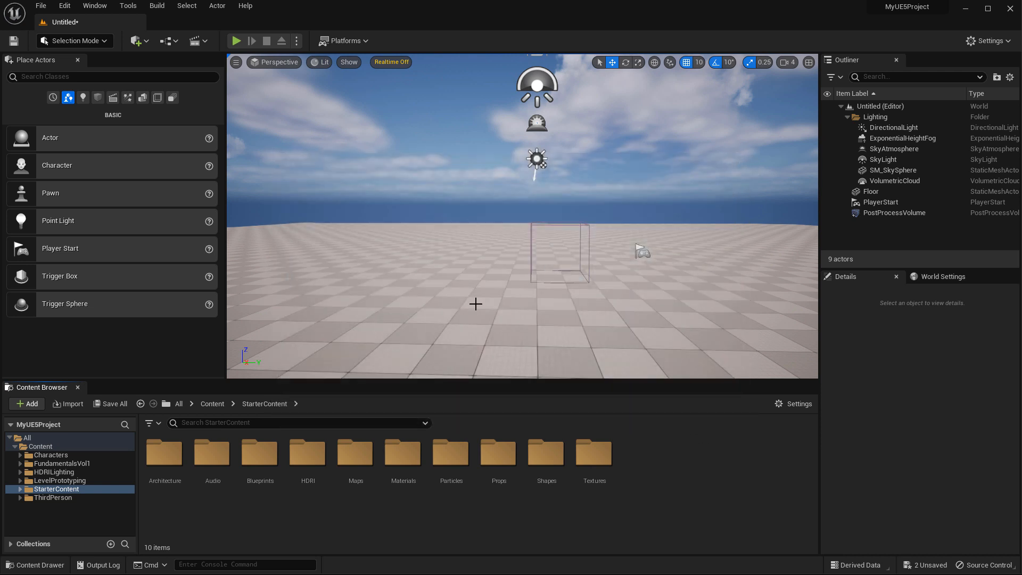
Browse the Architecture, Audio, Blueprints, Maps and Particles subfolders of StarterContent
{"action": "left_click", "coordinate": [165, 452]}
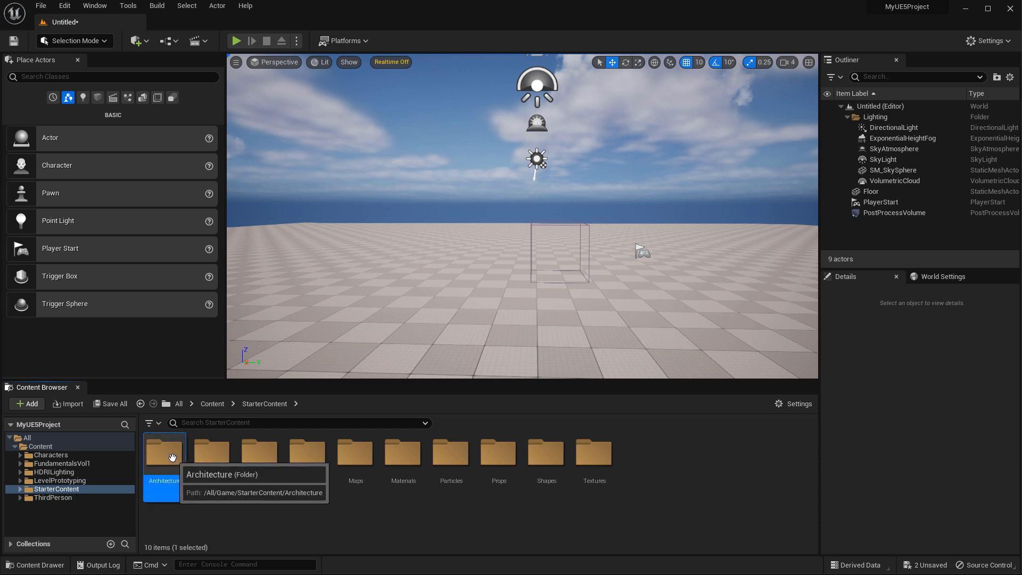
{"action": "double_click", "coordinate": [164, 452]}
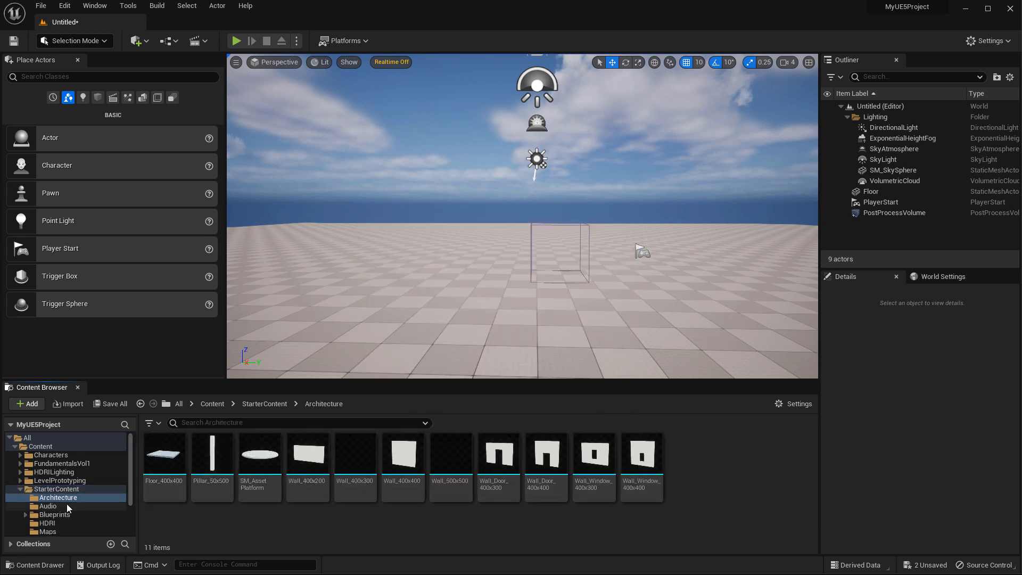
{"action": "left_click", "coordinate": [47, 472]}
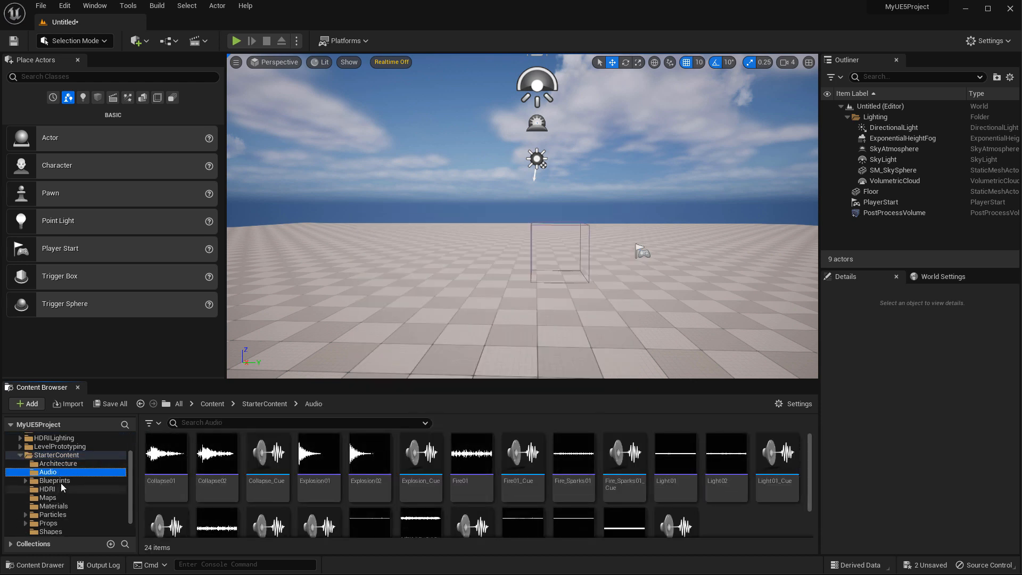
{"action": "left_click", "coordinate": [55, 480]}
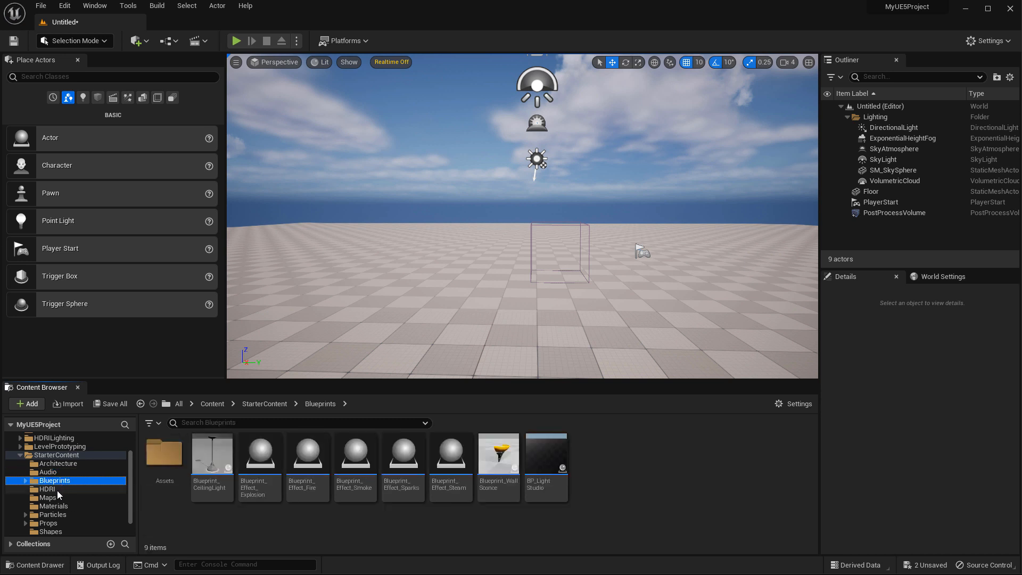
{"action": "left_click", "coordinate": [46, 498]}
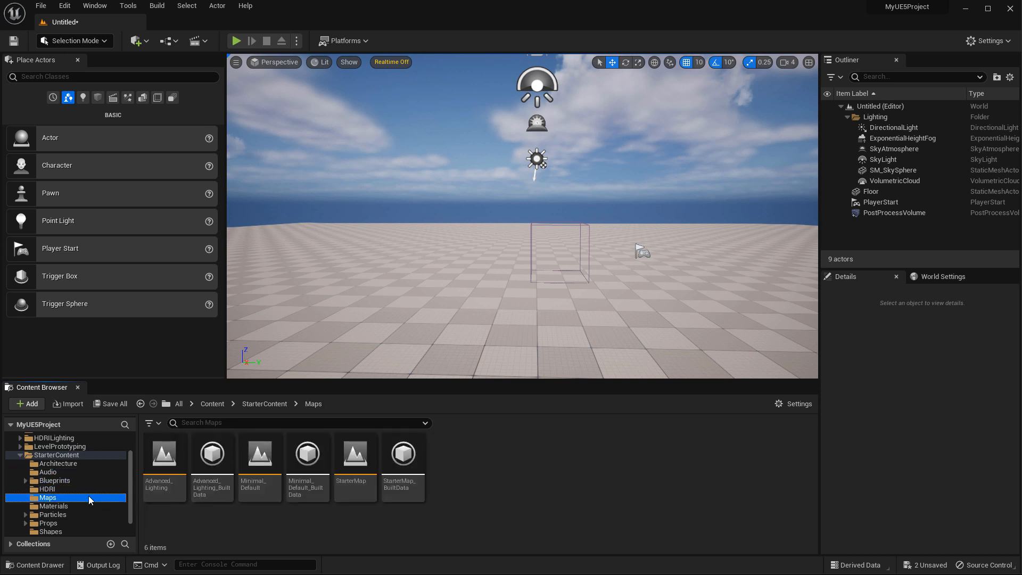
{"action": "left_click", "coordinate": [53, 497]}
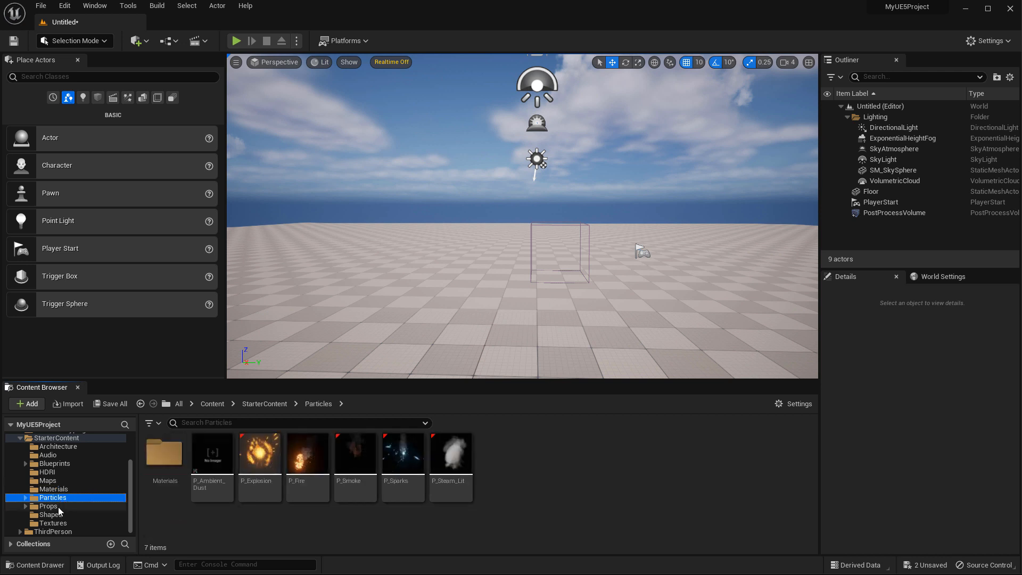
{"action": "left_click", "coordinate": [48, 506]}
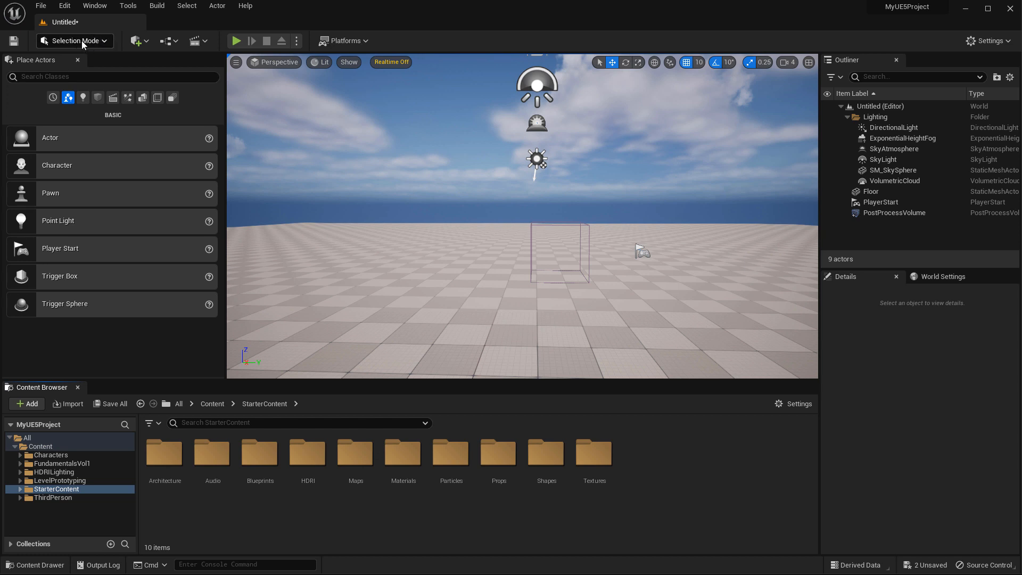
{"action": "left_click", "coordinate": [73, 41]}
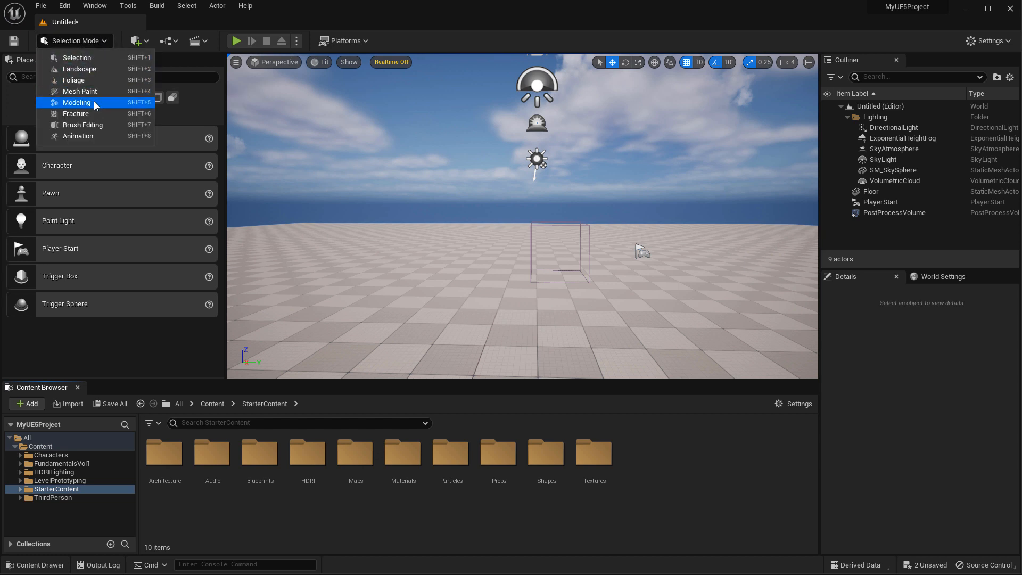
{"action": "left_click", "coordinate": [76, 102]}
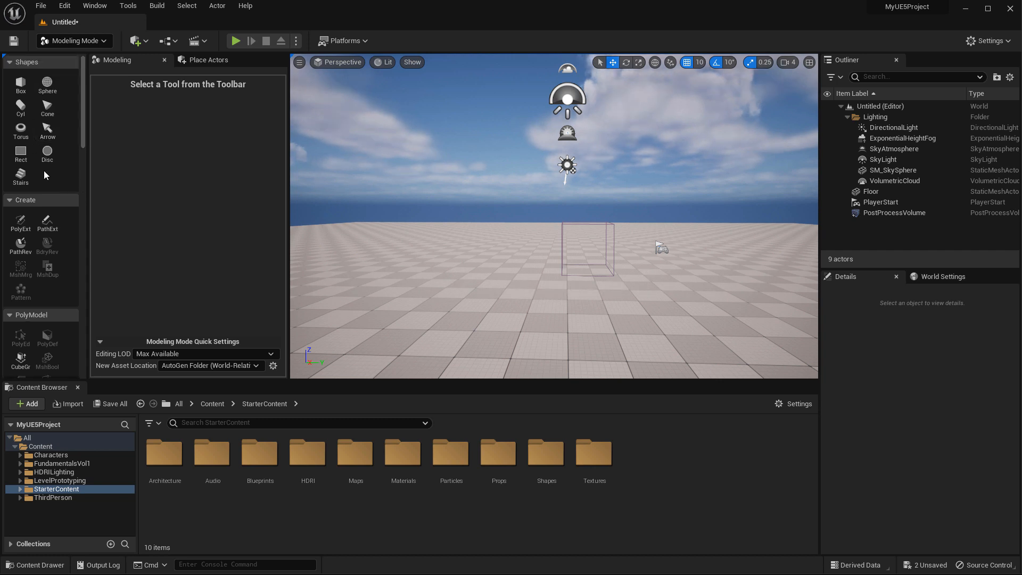
{"action": "left_click", "coordinate": [74, 41]}
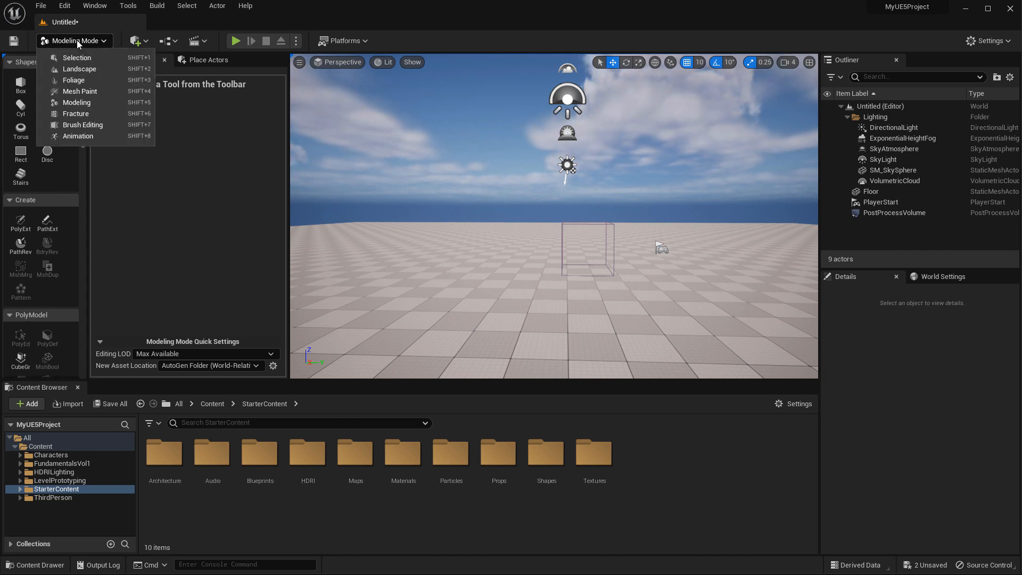
{"action": "left_click", "coordinate": [76, 57]}
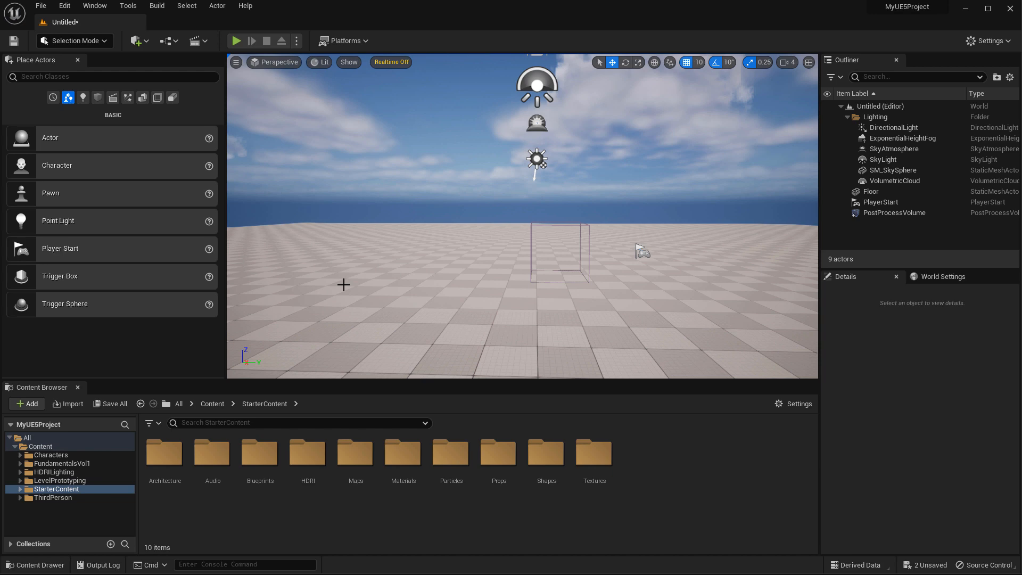
In Edit > Plugins, search 'modeling' and enable Modeling Tools Editor Mode
{"action": "left_click", "coordinate": [64, 6]}
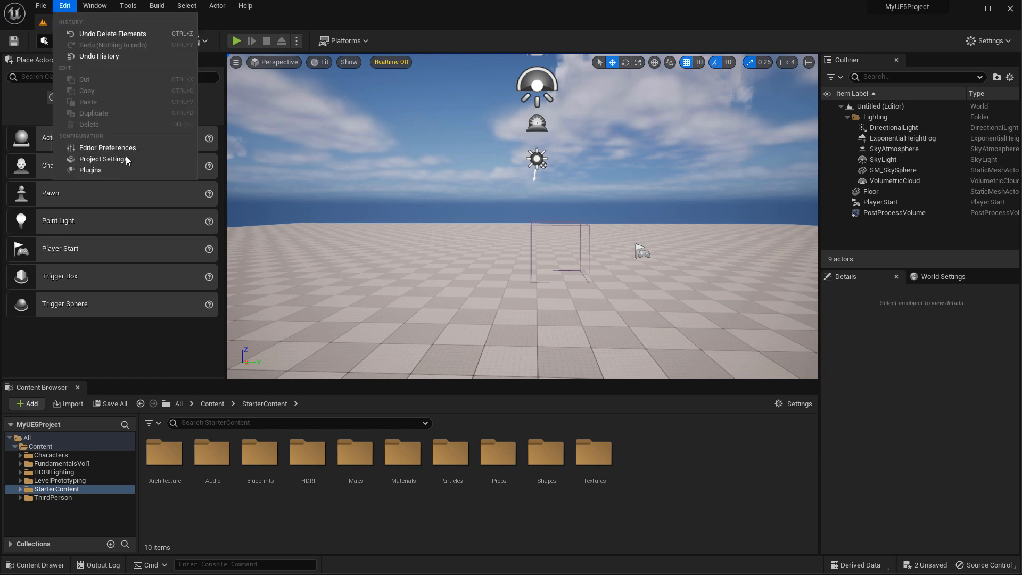
{"action": "left_click", "coordinate": [90, 169]}
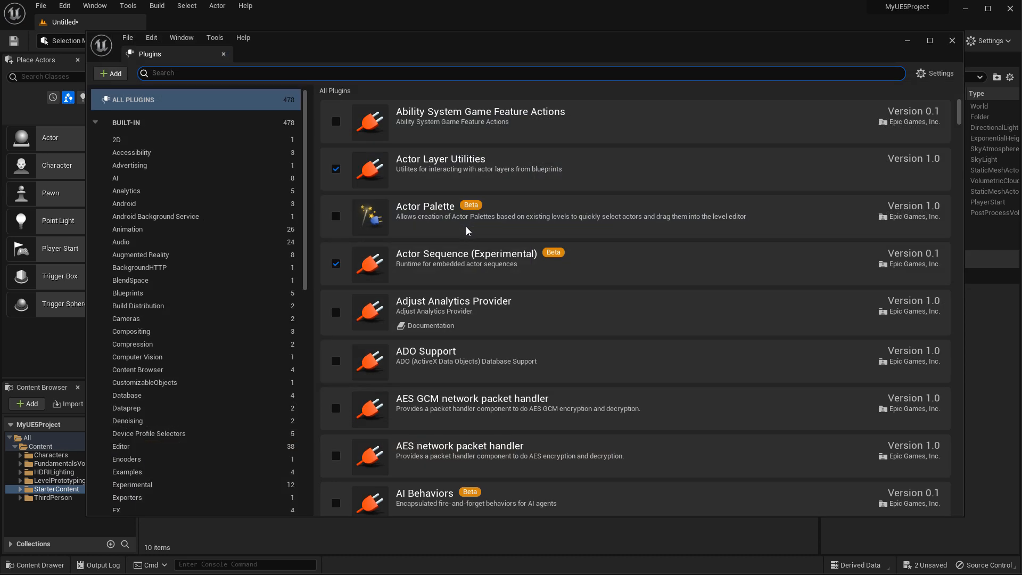
{"action": "type", "text": "modeling"}
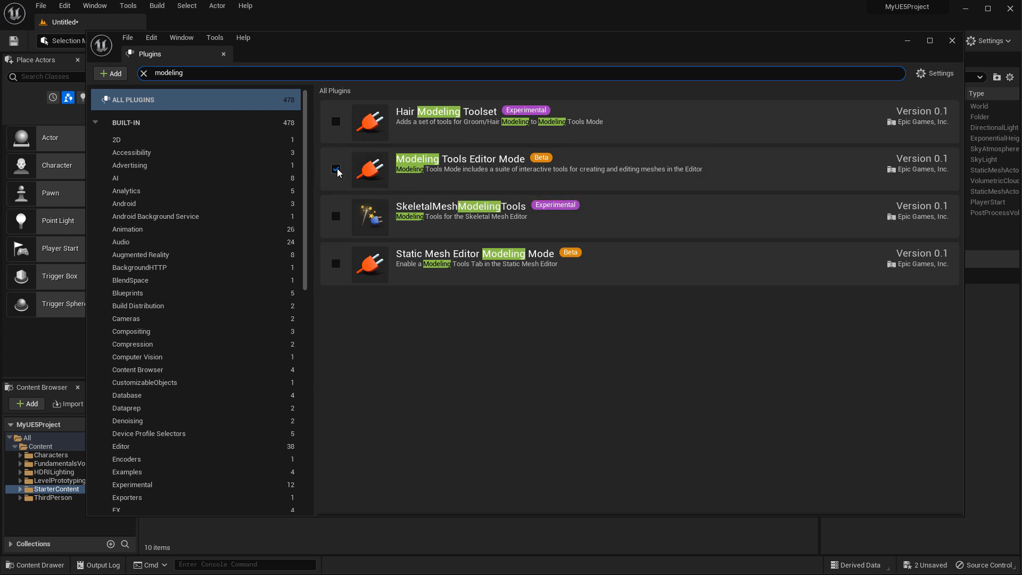
{"action": "left_click", "coordinate": [336, 169]}
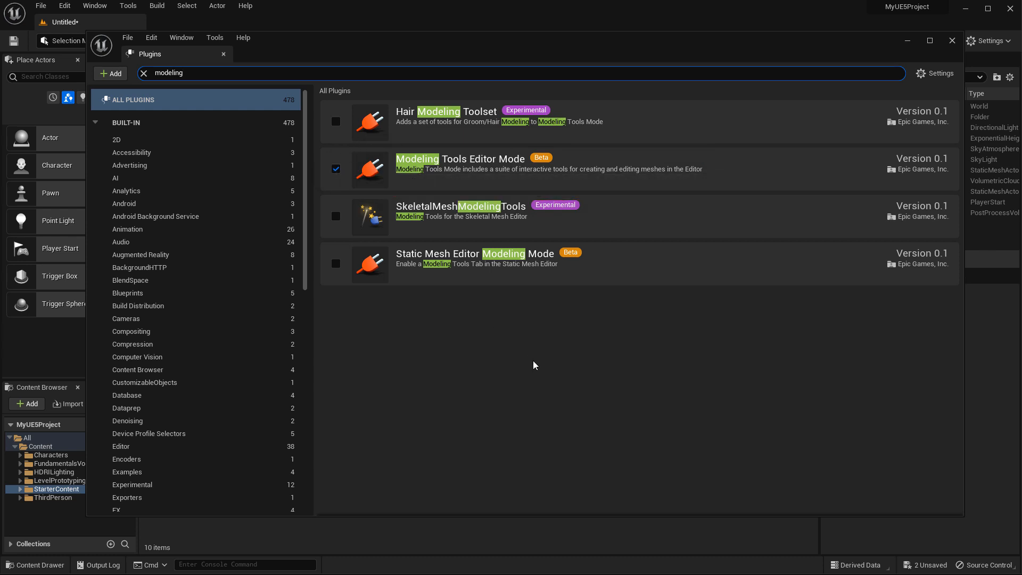
{"action": "mouse_move", "coordinate": [942, 62]}
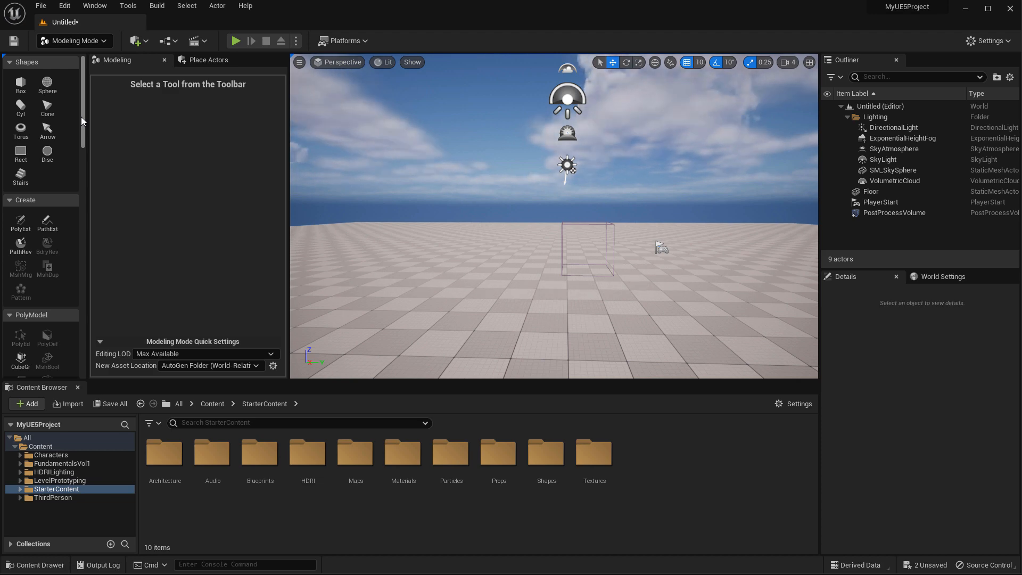
Switch the mode dropdown back to Selection Mode
{"action": "left_click", "coordinate": [72, 41]}
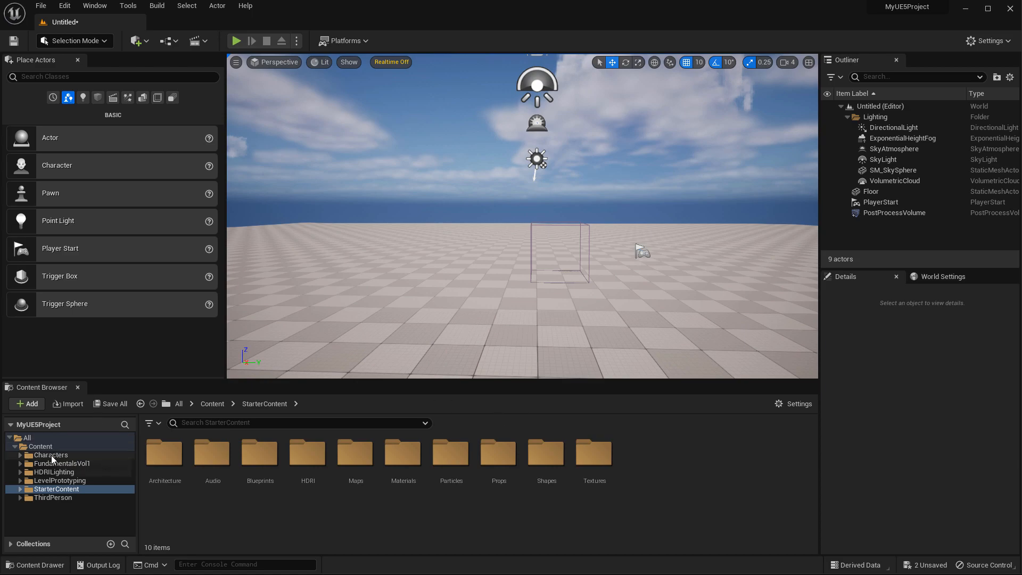
Open Characters > Mannequin_UE4 to bring in the SK_Mannequin mesh
{"action": "left_click", "coordinate": [50, 455]}
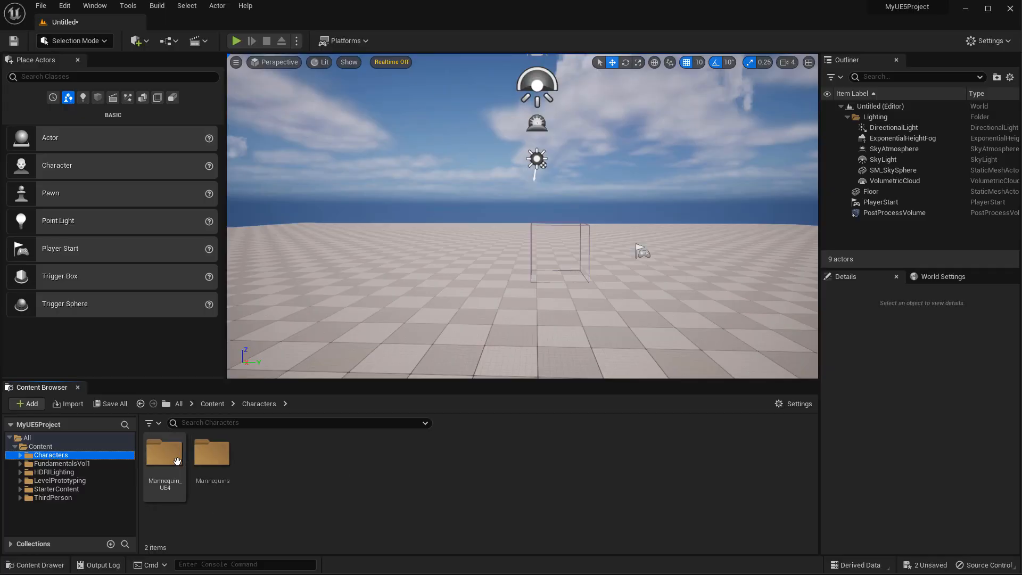
{"action": "left_click", "coordinate": [212, 453]}
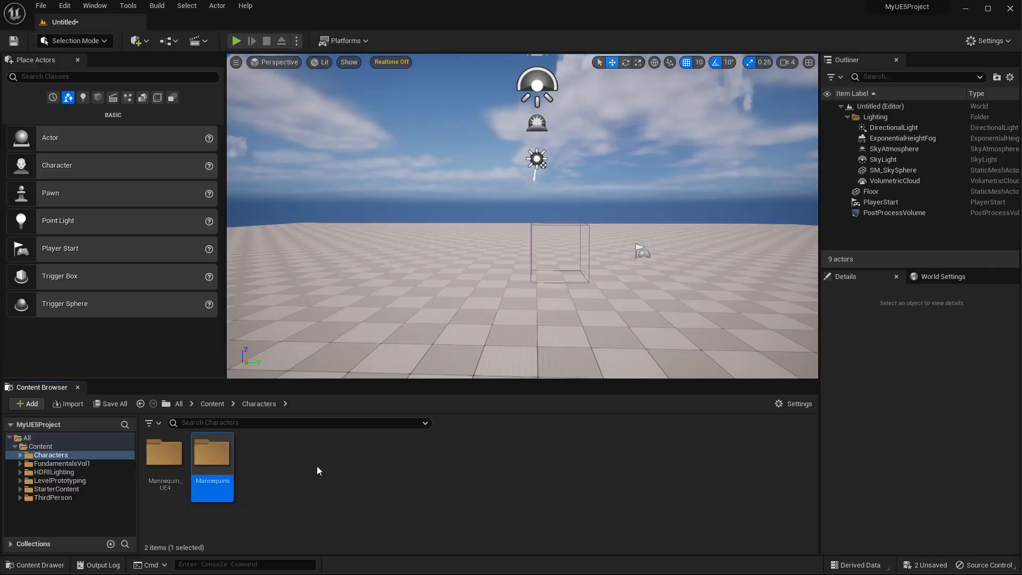
{"action": "mouse_move", "coordinate": [164, 453]}
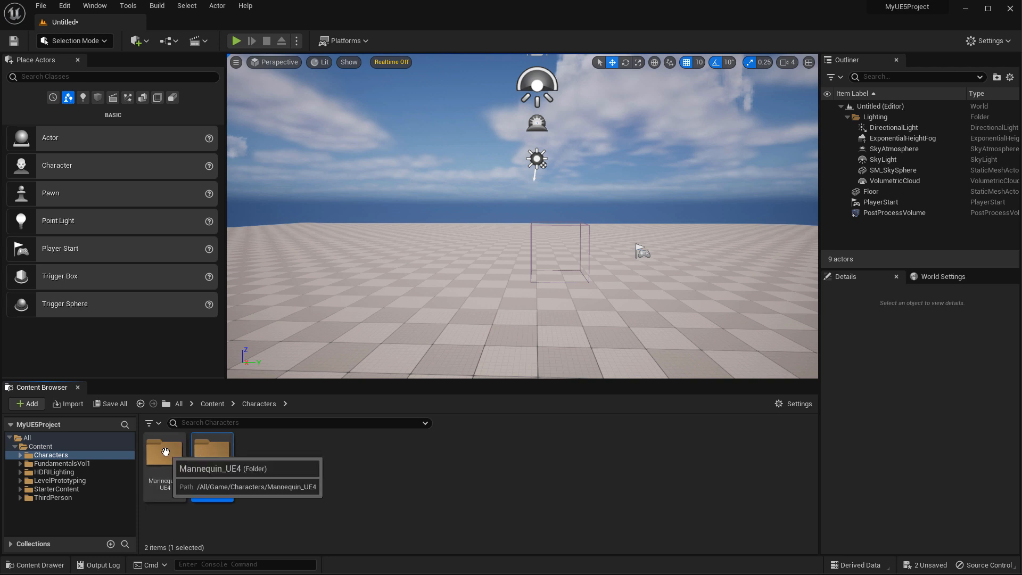
{"action": "double_click", "coordinate": [165, 452]}
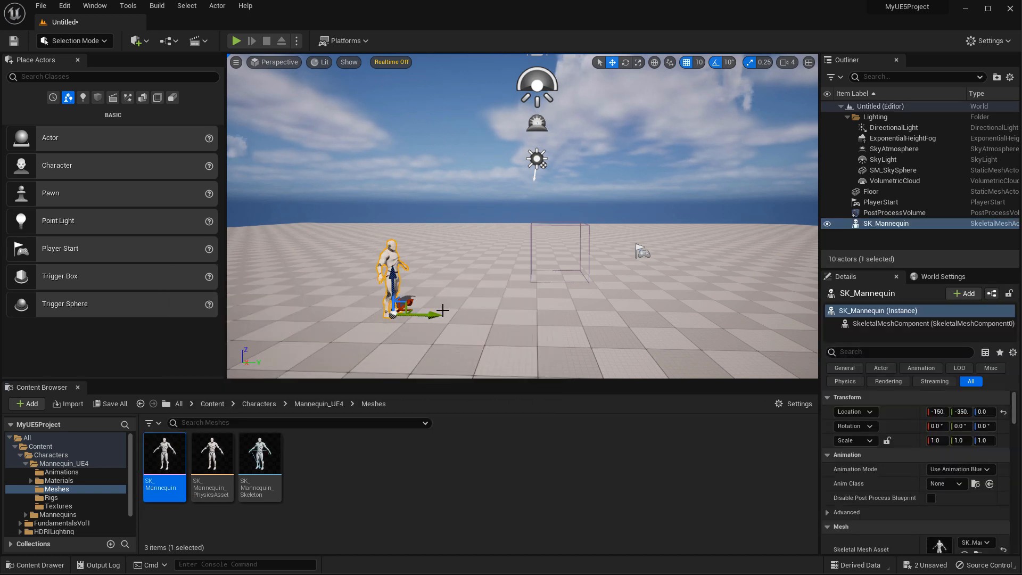
Open Mannequins > Meshes and select the SKM_Manny and SKM_Quinn meshes for placement
{"action": "left_click", "coordinate": [64, 464]}
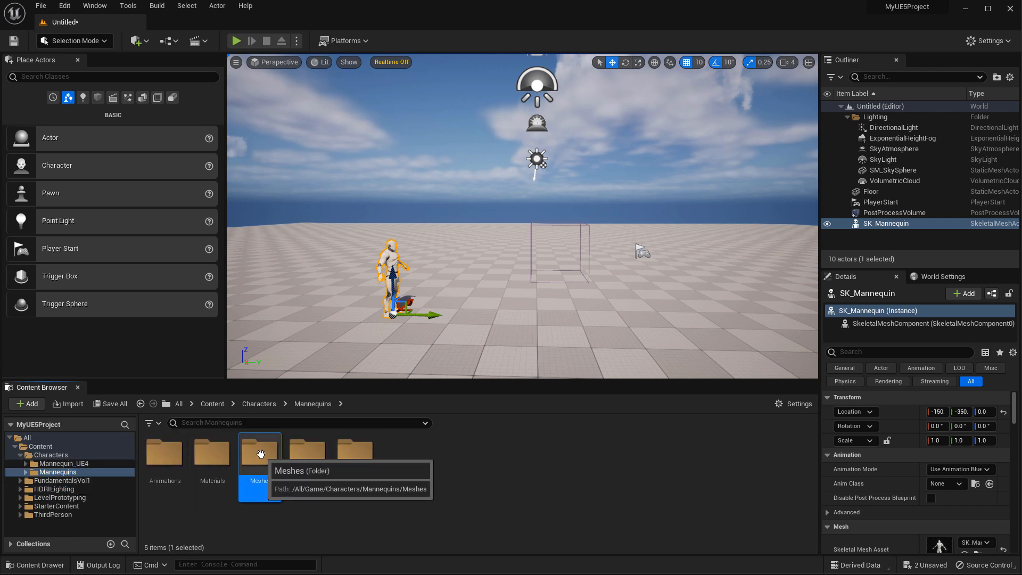
{"action": "double_click", "coordinate": [259, 452]}
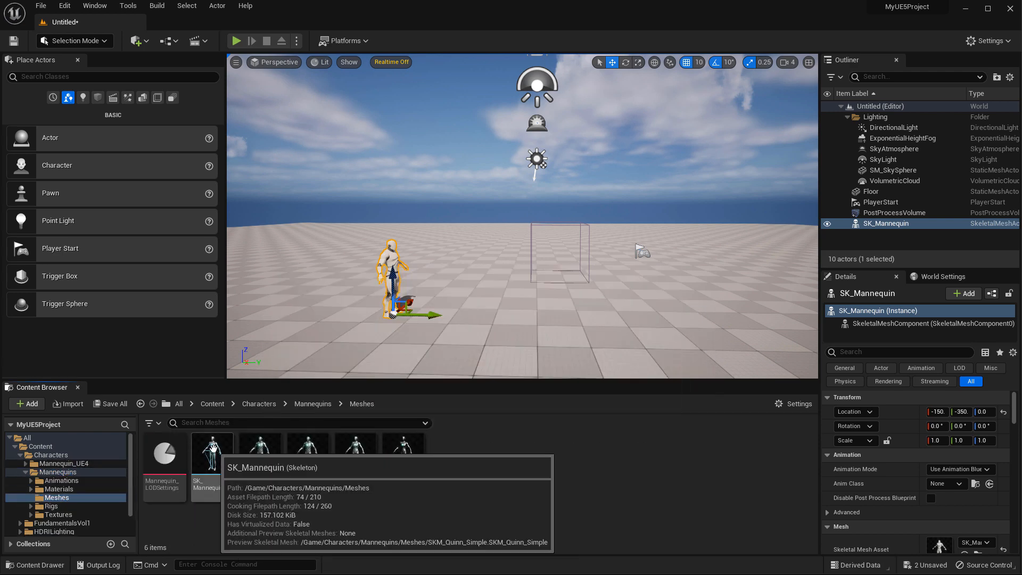
{"action": "mouse_move", "coordinate": [259, 450]}
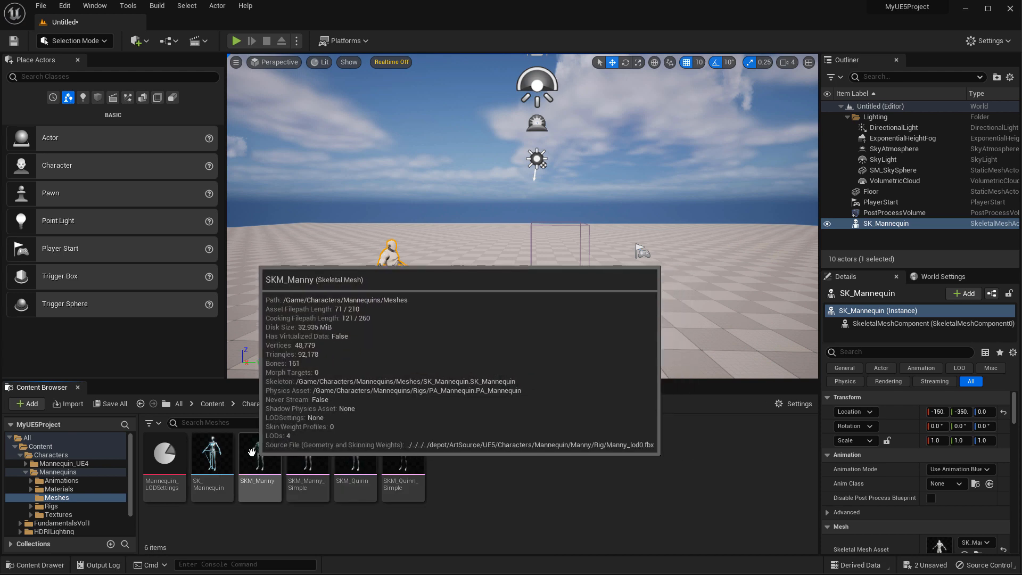
{"action": "mouse_move", "coordinate": [355, 453]}
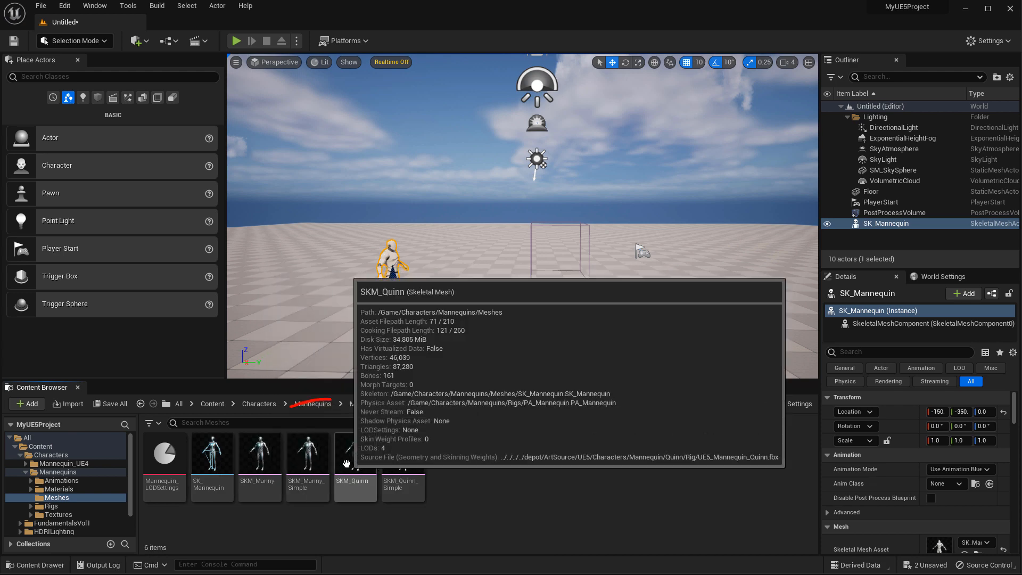
{"action": "left_click", "coordinate": [259, 452]}
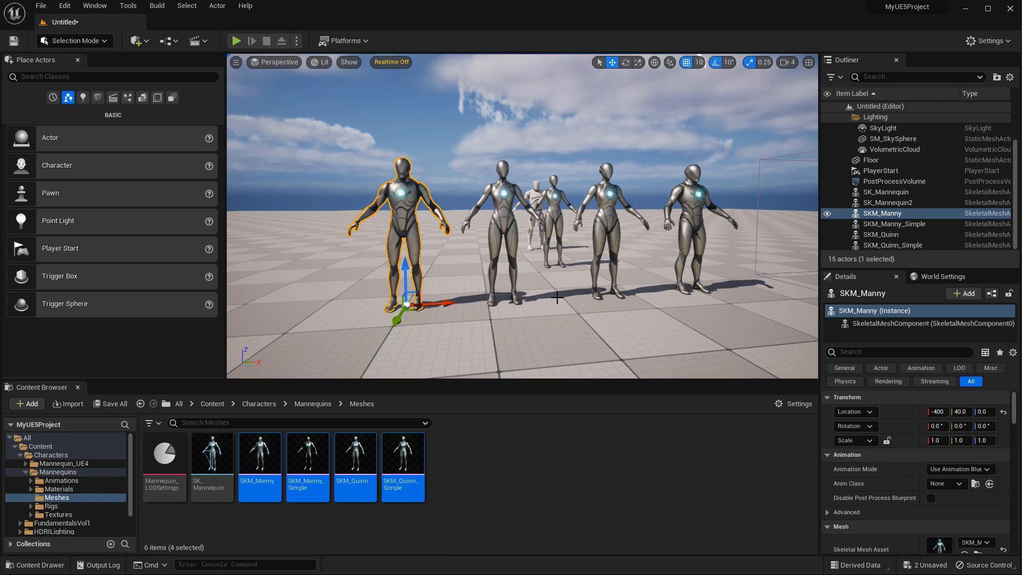
Add the Third Person template via Add Feature or Content Pack
{"action": "left_click", "coordinate": [28, 403]}
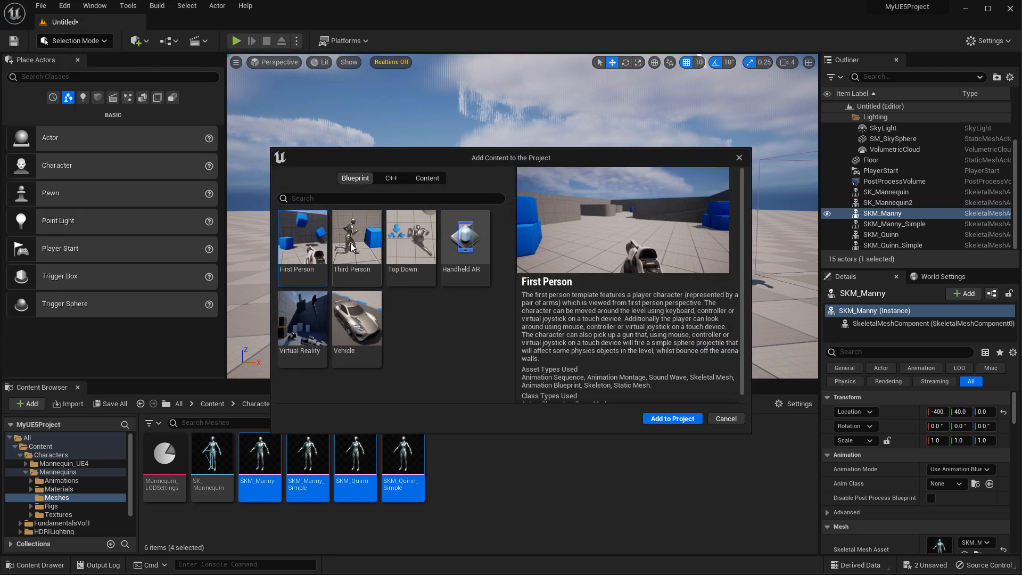
{"action": "left_click", "coordinate": [356, 238]}
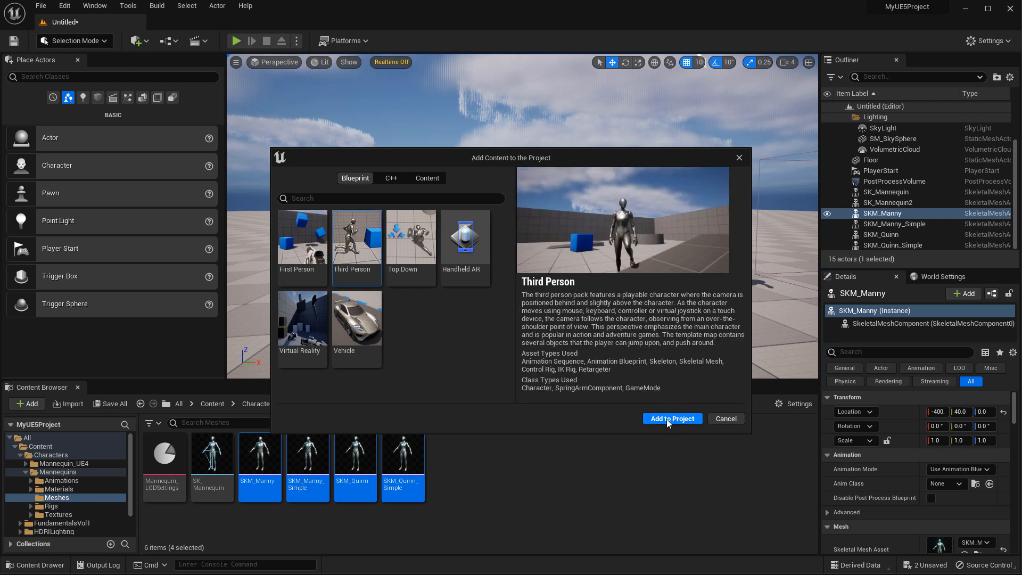
{"action": "left_click", "coordinate": [671, 418]}
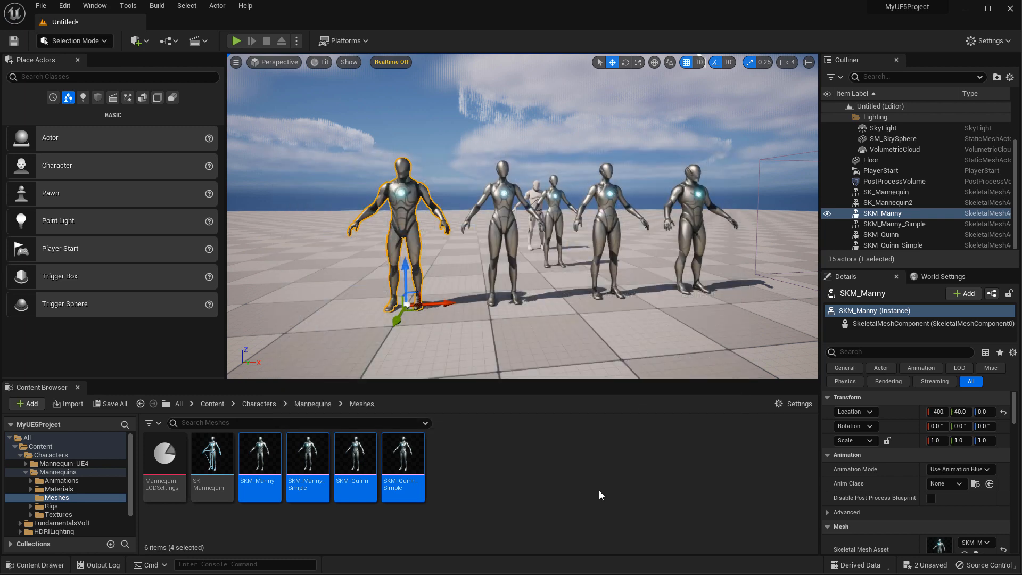